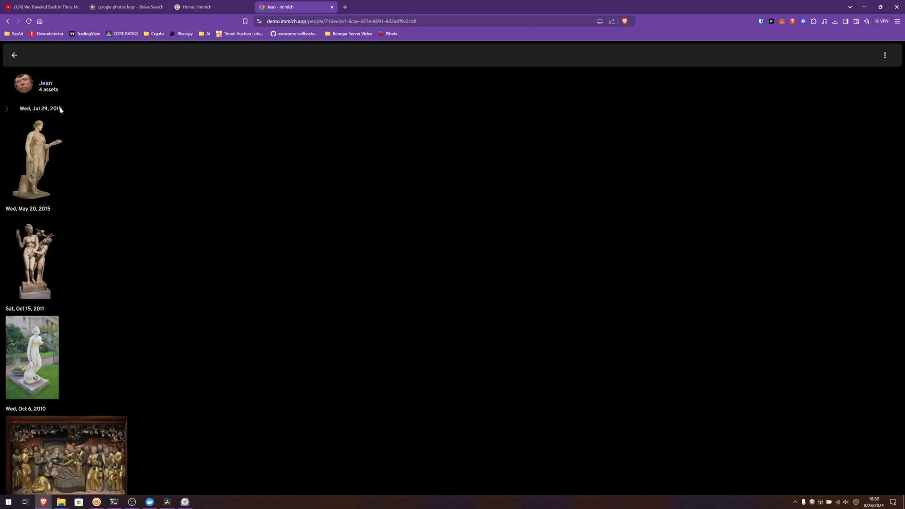
View the person's first statue photo, advance through two more, then go to Explore.
click(37, 160)
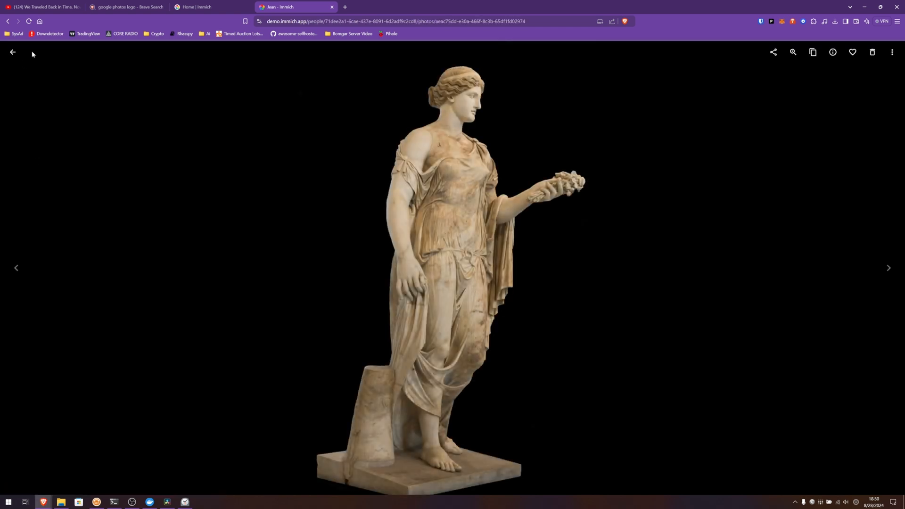
click(887, 267)
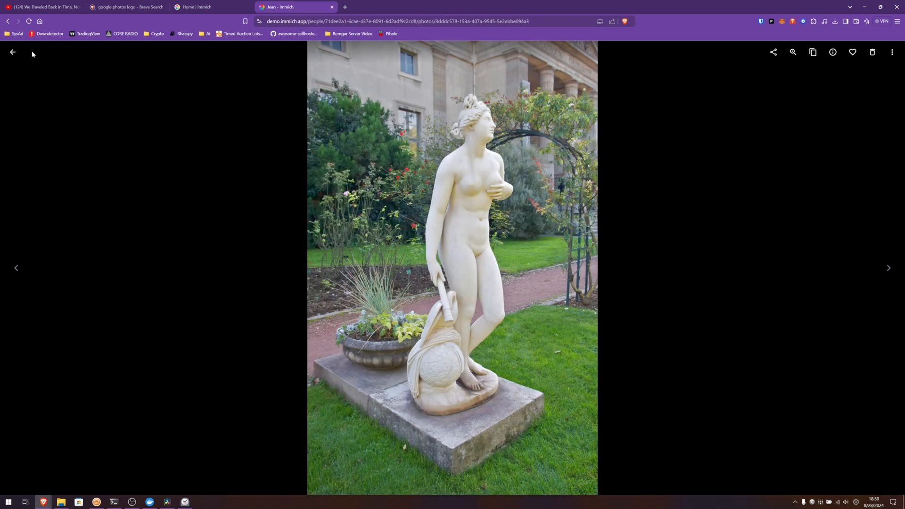
click(888, 267)
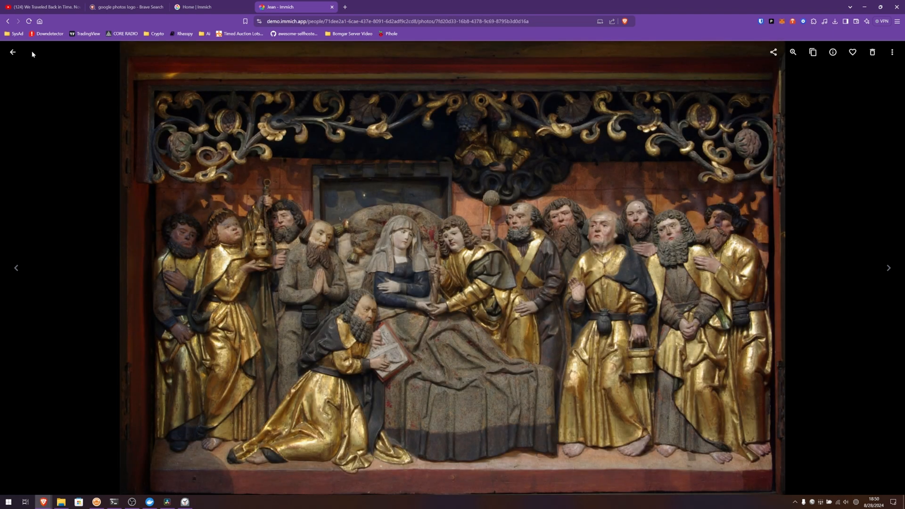
click(12, 52)
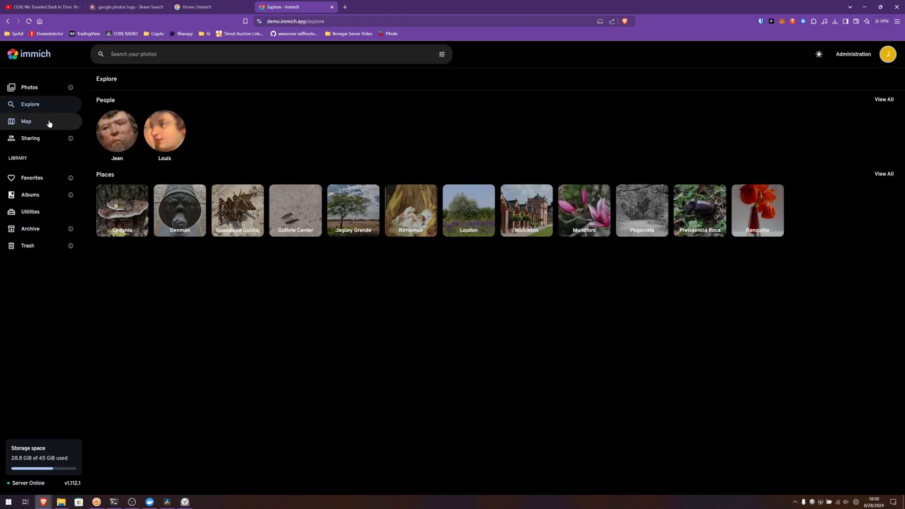
click(164, 129)
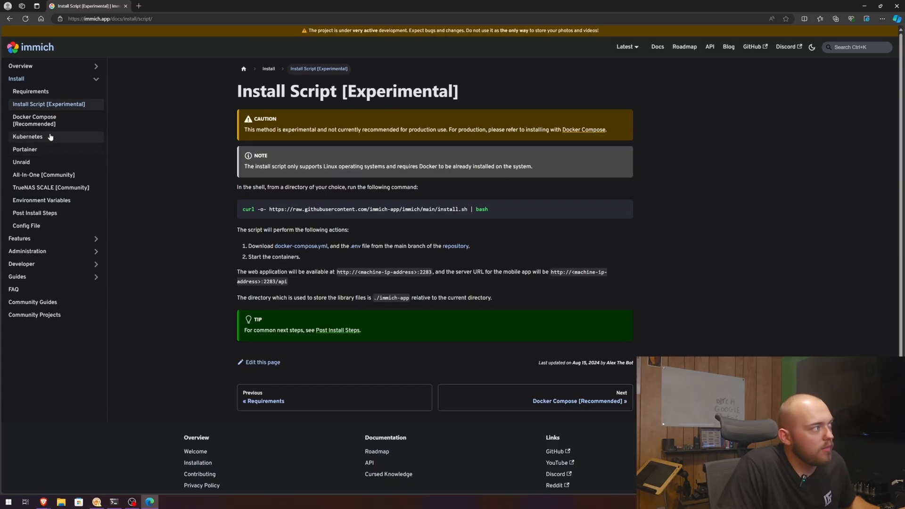
click(34, 120)
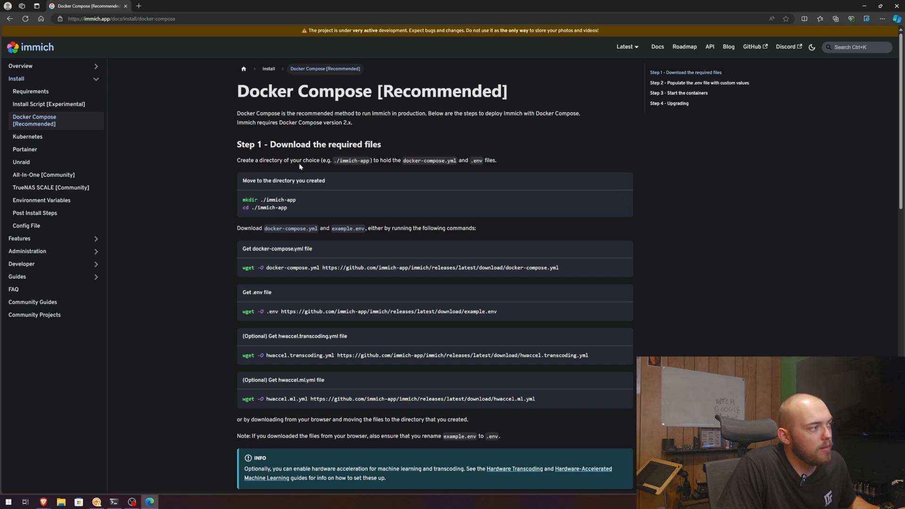
scroll(down, 3)
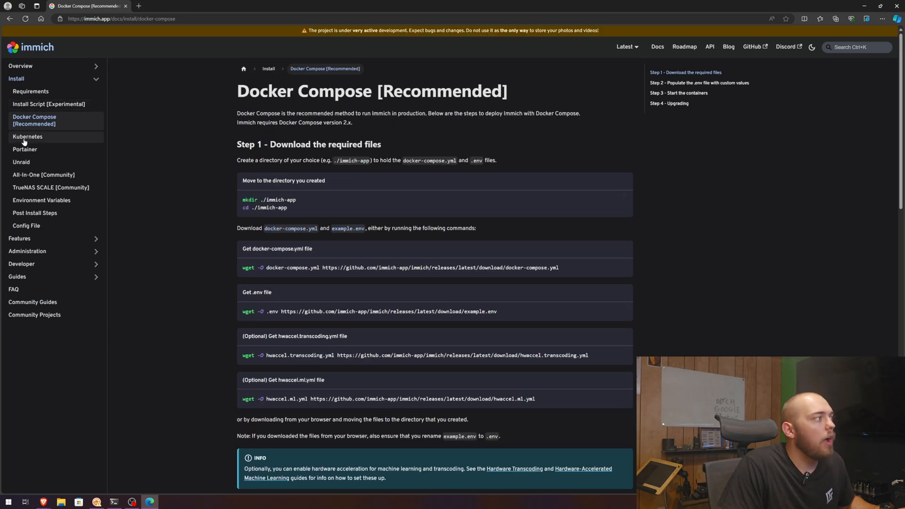
click(21, 162)
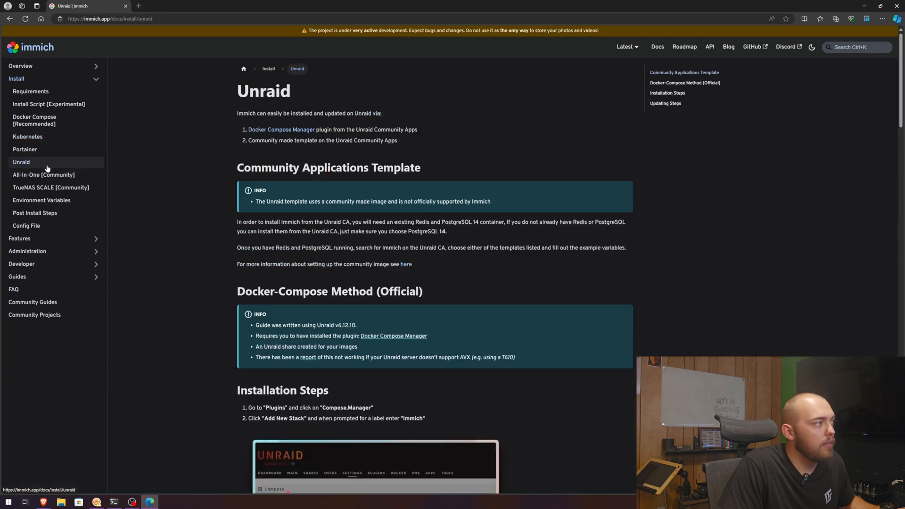
scroll(down, 3)
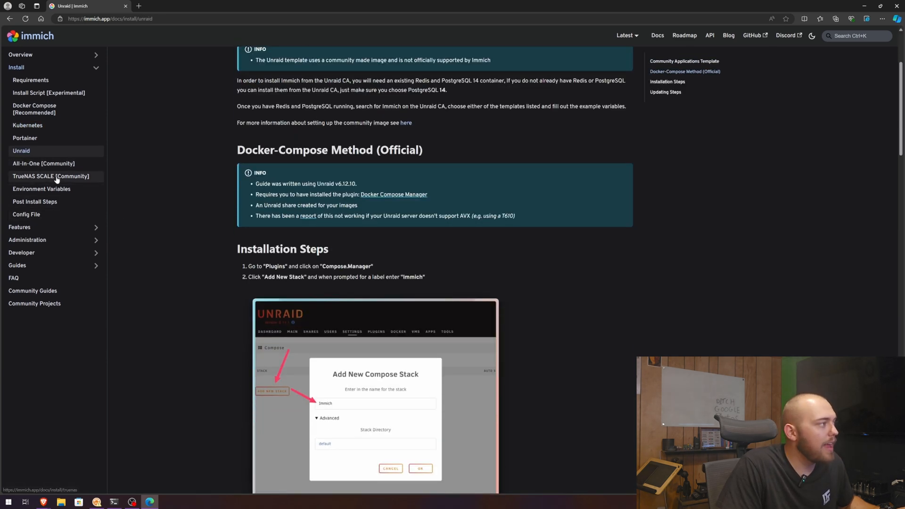
click(50, 176)
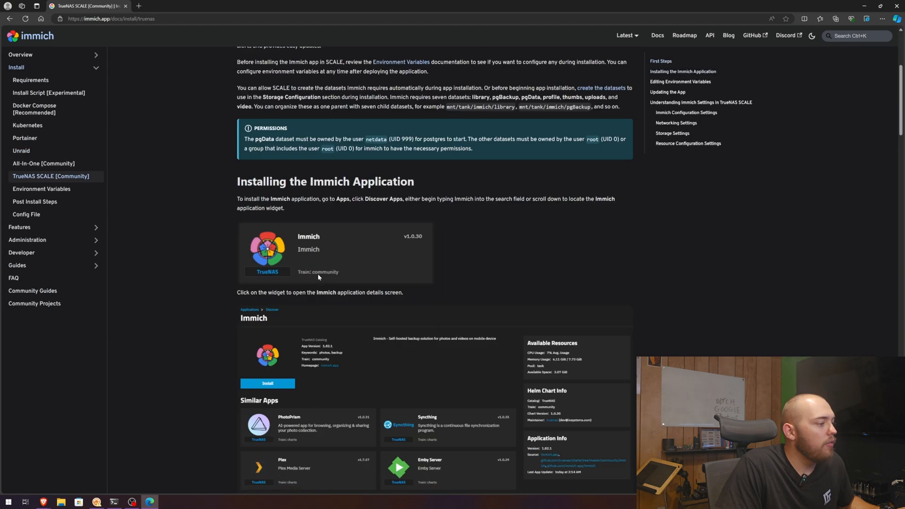
scroll(down, 3)
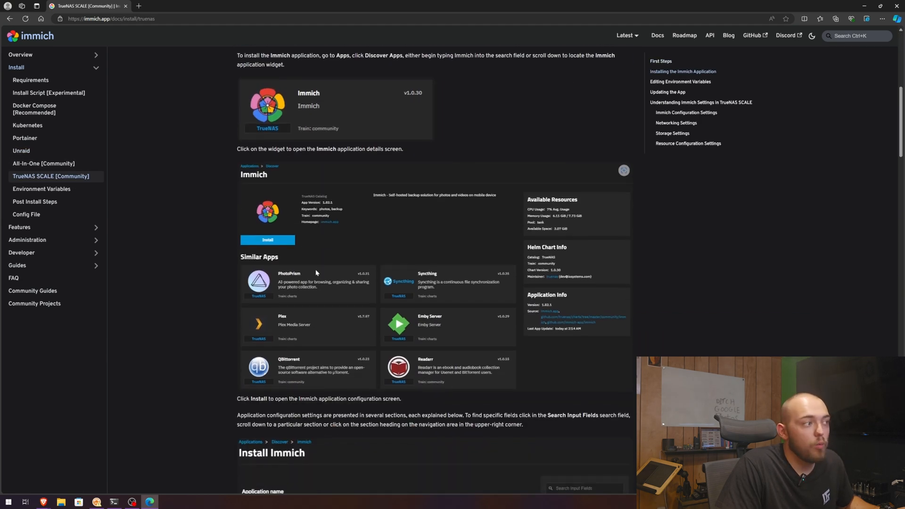
click(49, 93)
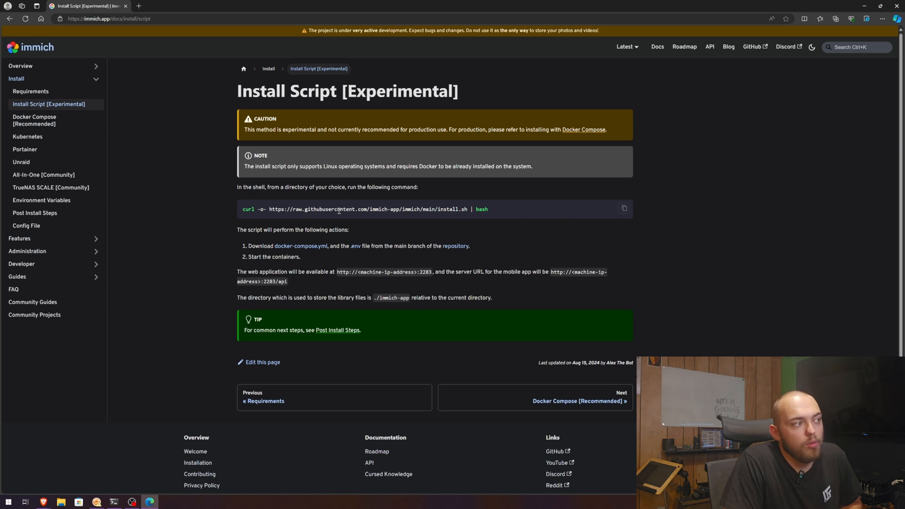
mouse_move(337, 209)
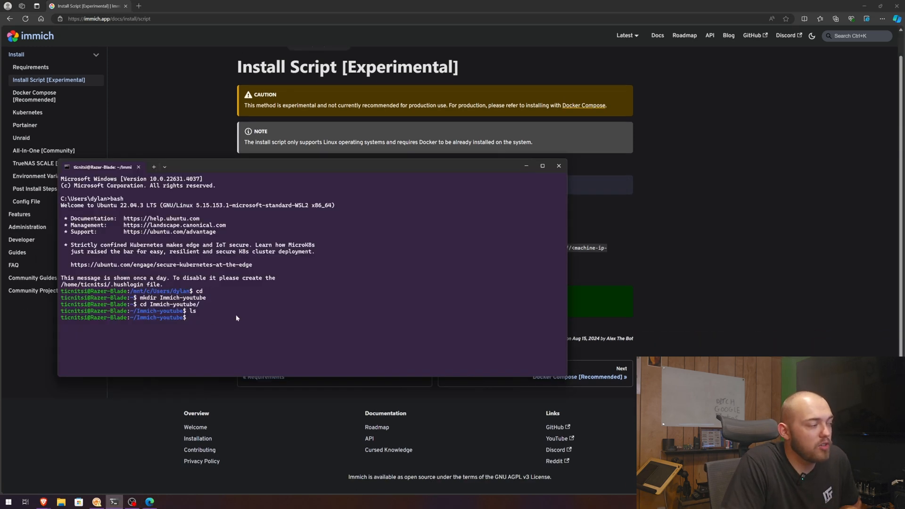
Restart bash, enter Immich-youtube/, and run the curl install.sh | bash installer.
text(exit)
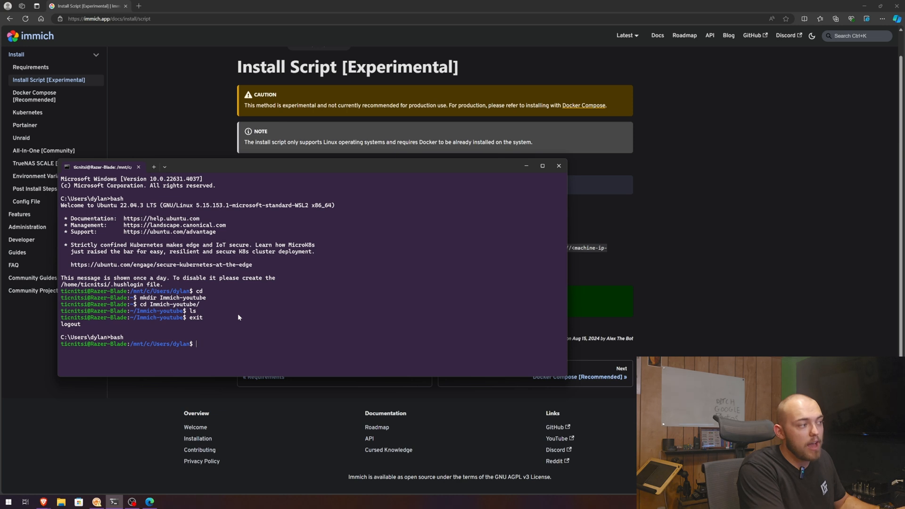
text(cd)
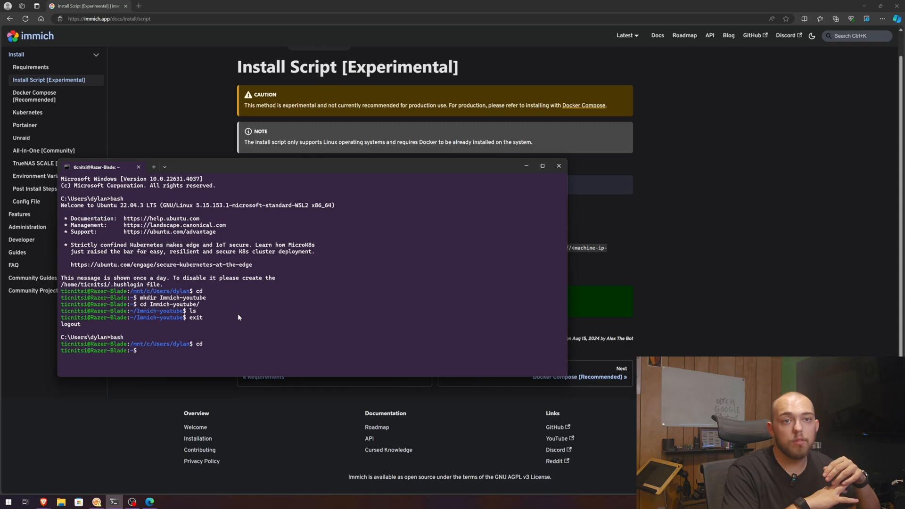
text(cd Immich-youtube/)
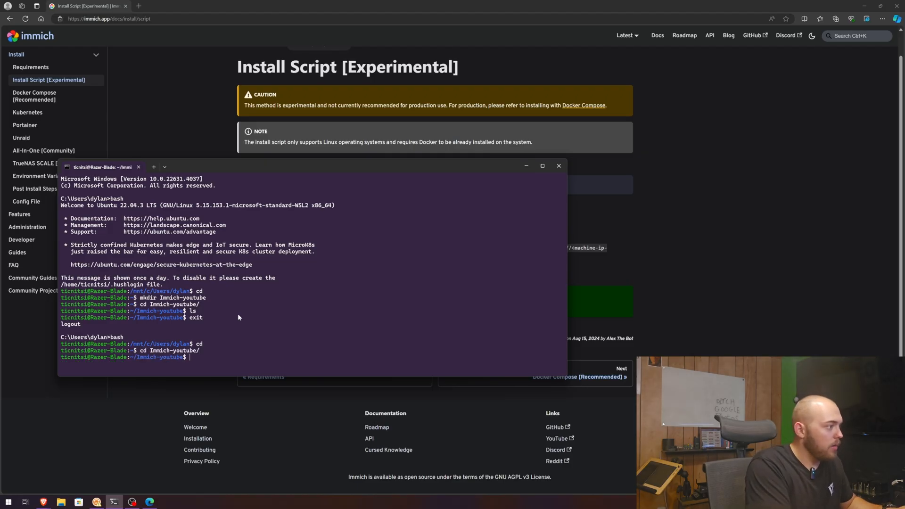
text(ls)
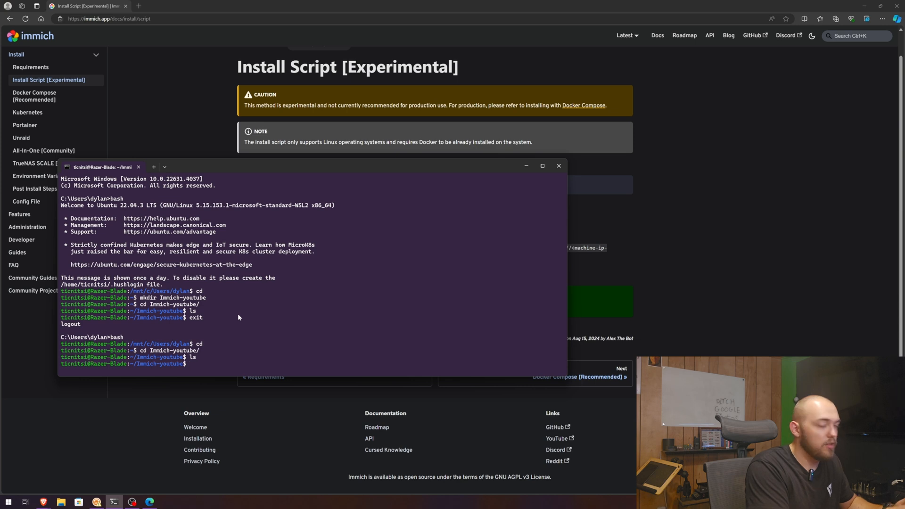
text(curl -o- https://raw.githubusercontent.com/immich-app/immich/main/install.sh | bash)
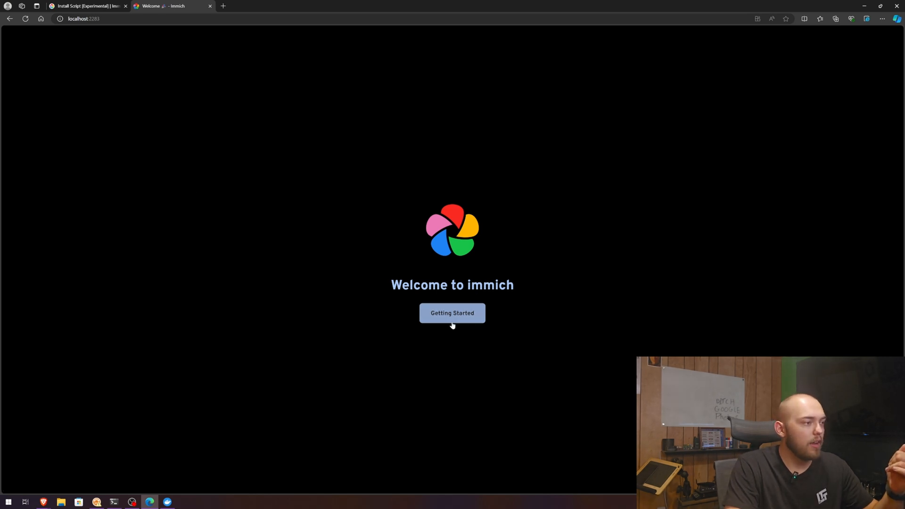
Register Dylan's admin account (sysadmin@ email), log in, and dismiss the save-password prompt.
click(452, 313)
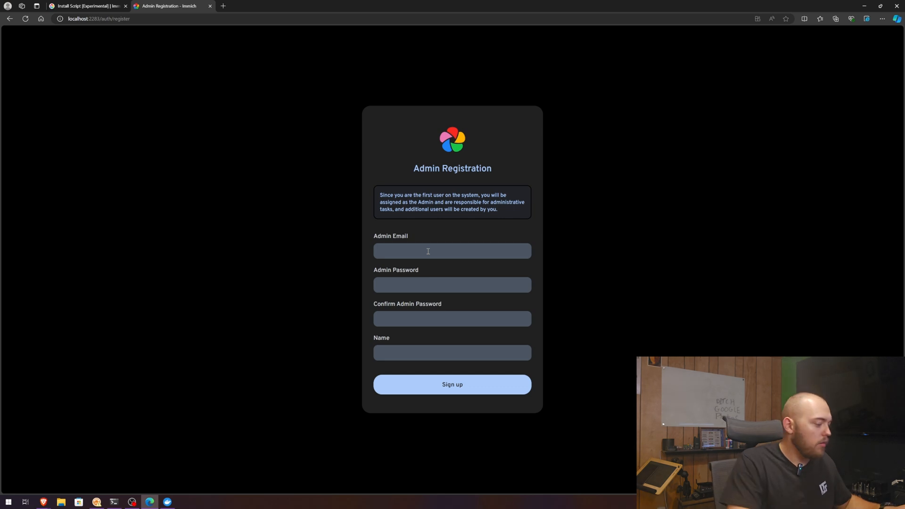
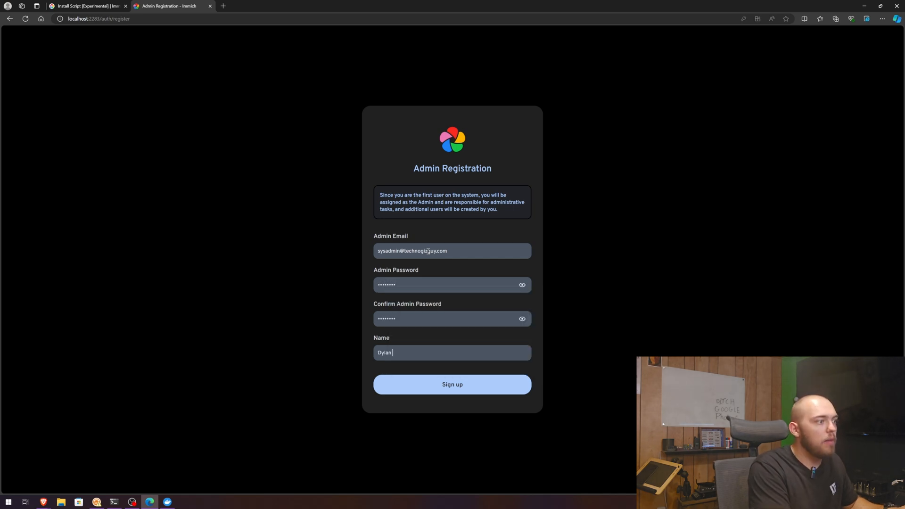
click(453, 385)
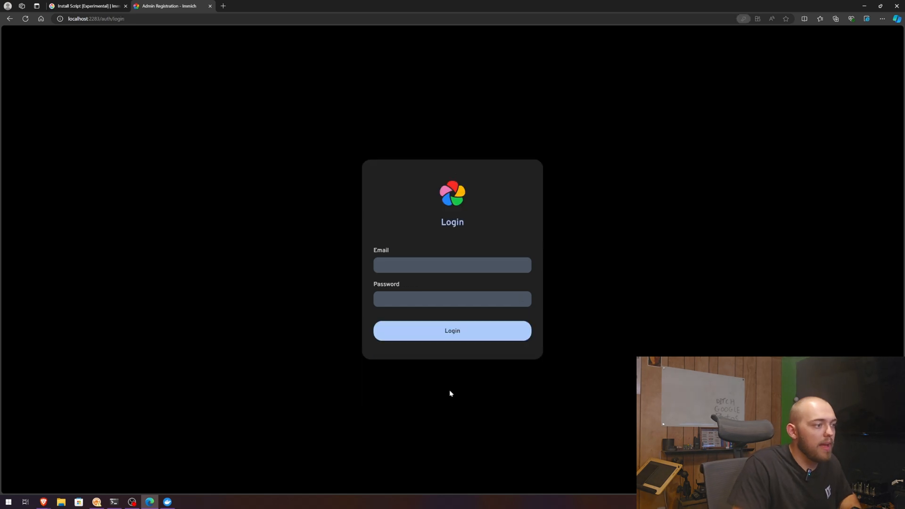
click(452, 331)
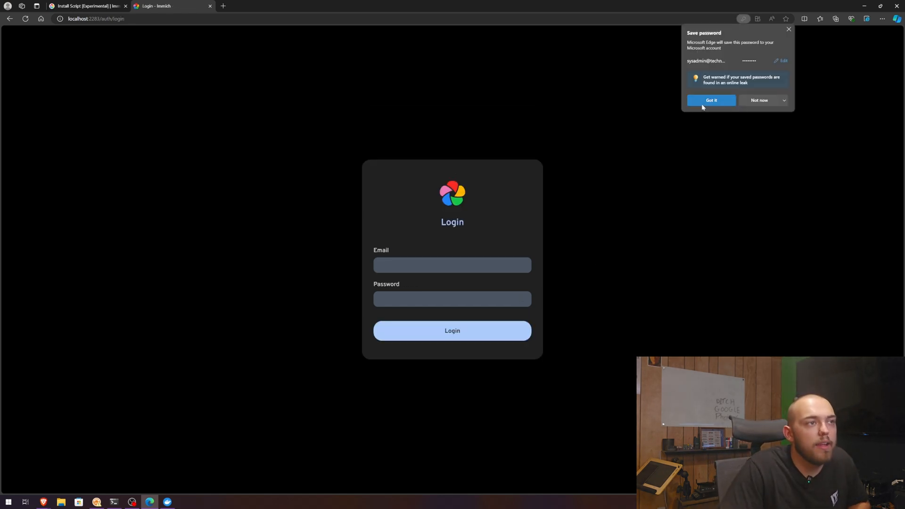
click(452, 330)
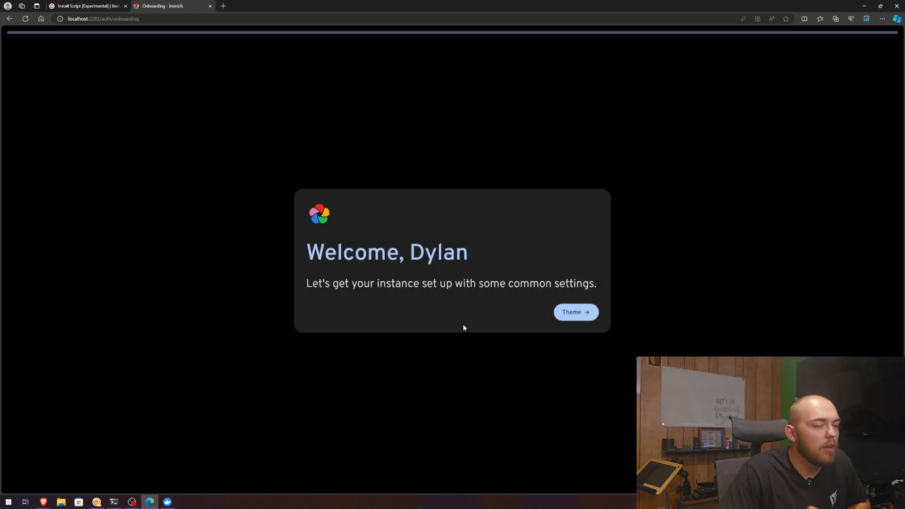
mouse_move(494, 275)
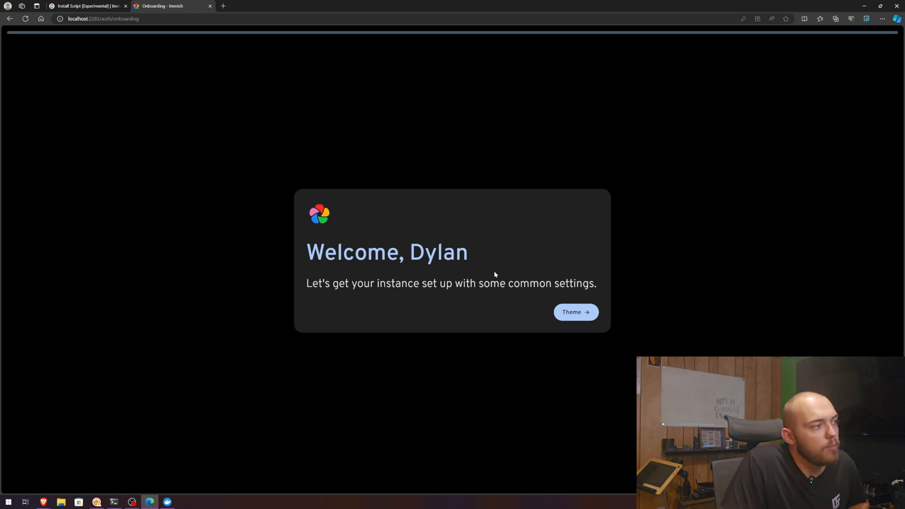
Pass the colour theme and privacy steps with Map and Version Check kept on.
click(575, 312)
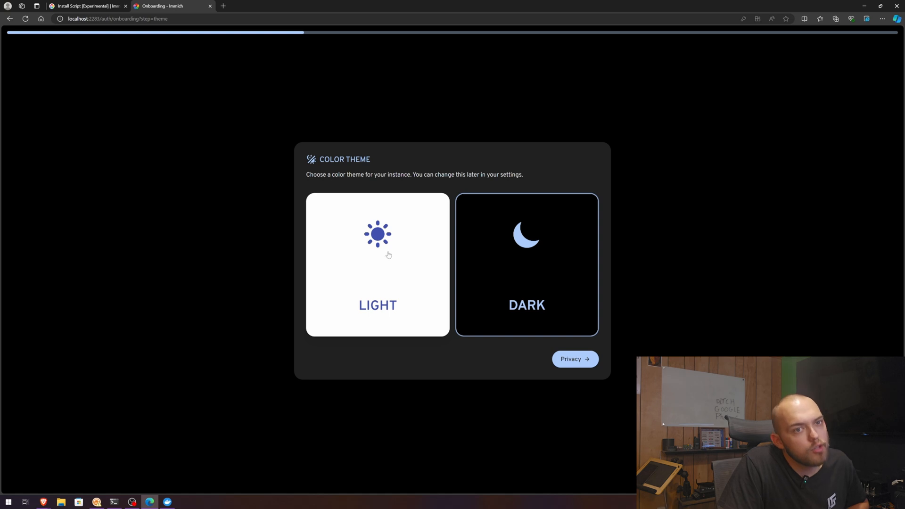
mouse_move(455, 215)
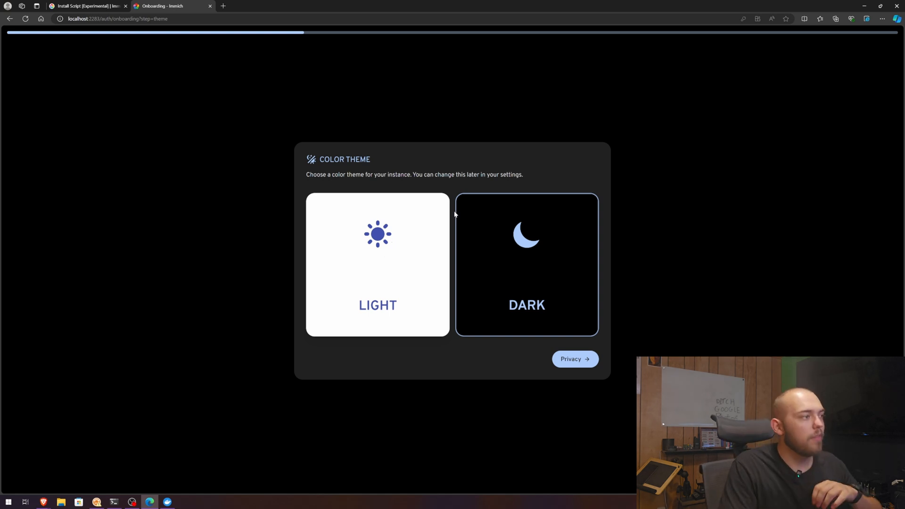
click(575, 358)
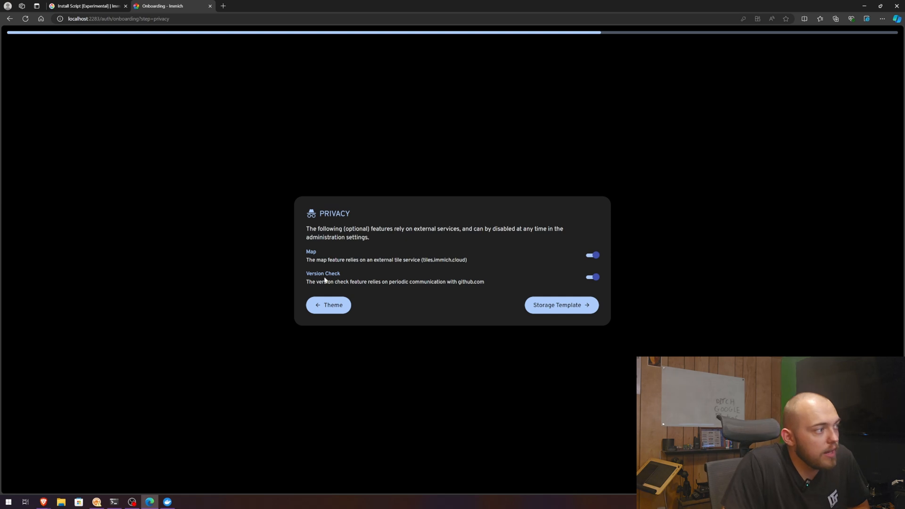
mouse_move(397, 239)
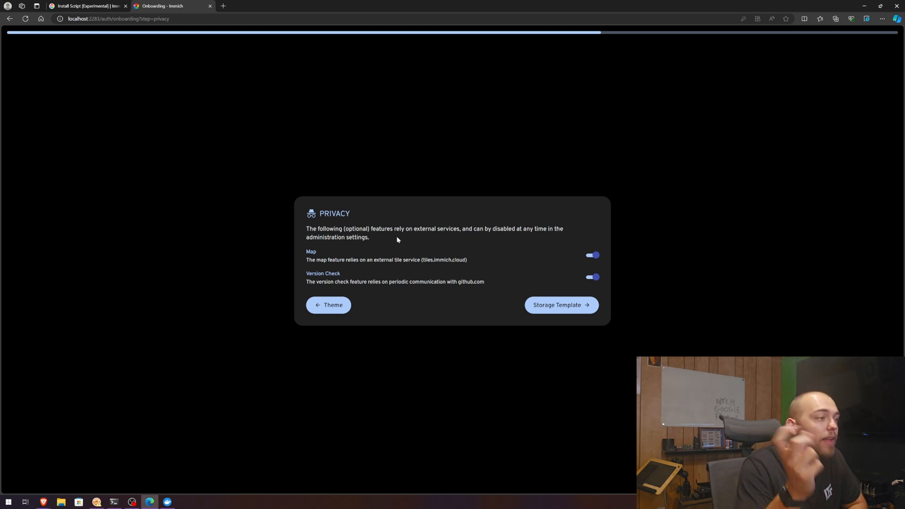
mouse_move(425, 261)
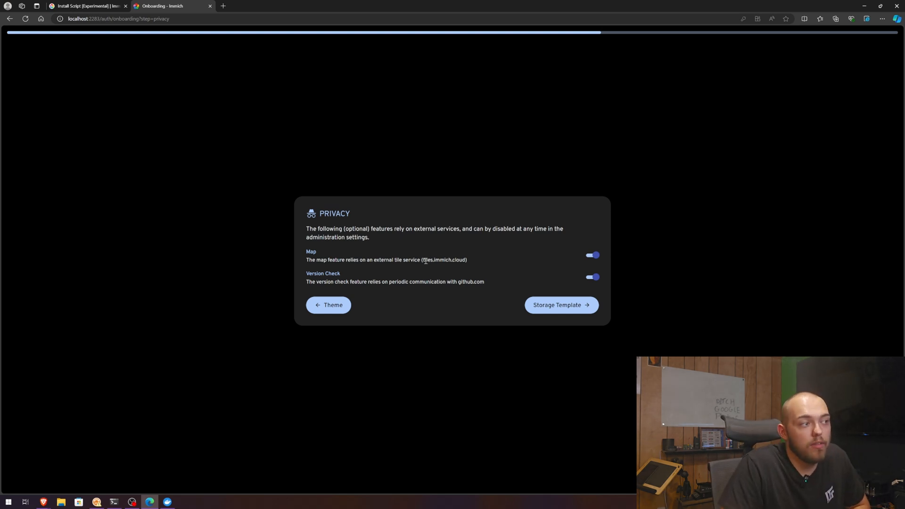
double_click(444, 259)
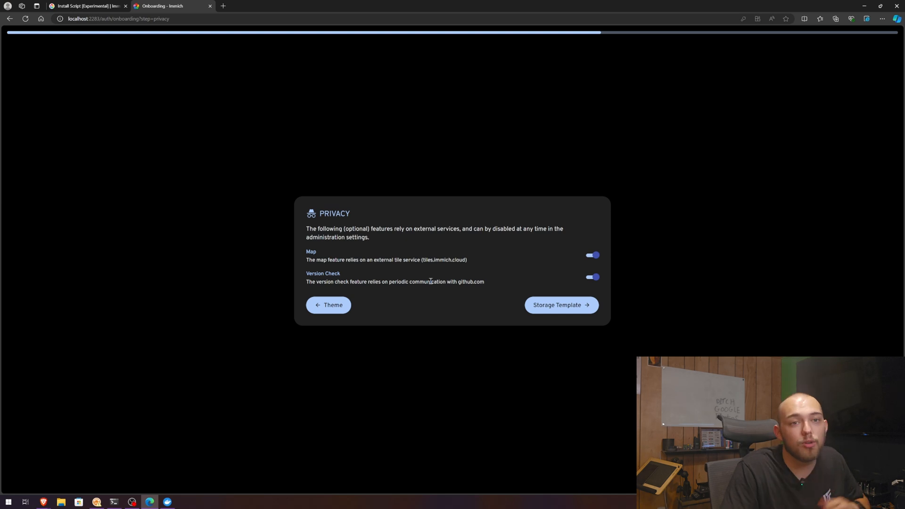
mouse_move(310, 203)
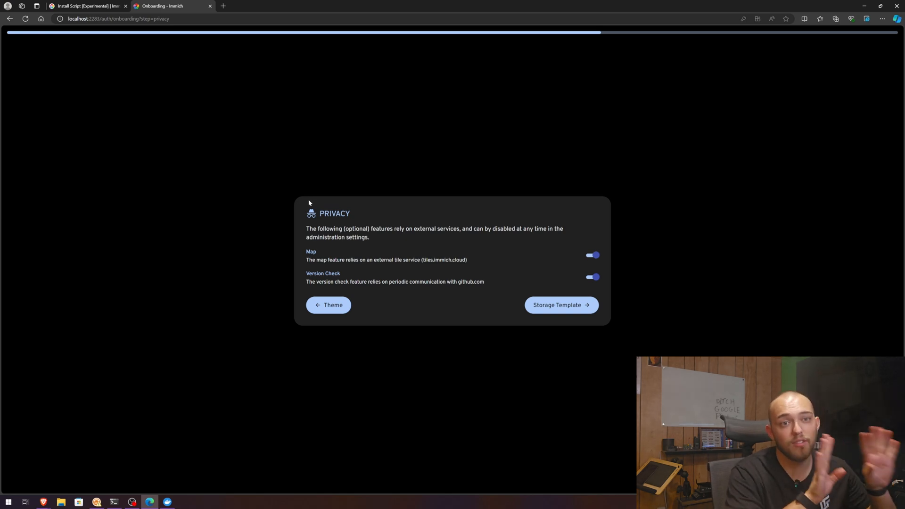
click(560, 305)
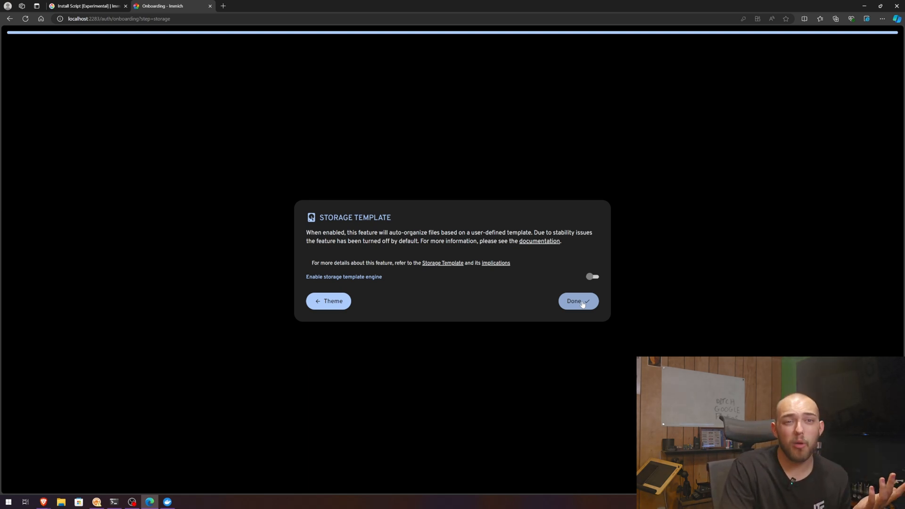
Finish onboarding with the storage template off and reach Administration's User Management.
click(578, 301)
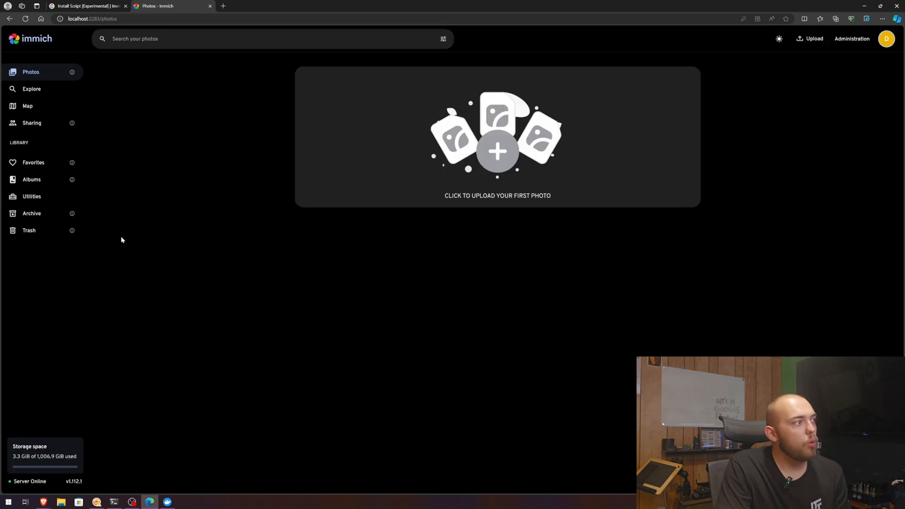
mouse_move(280, 319)
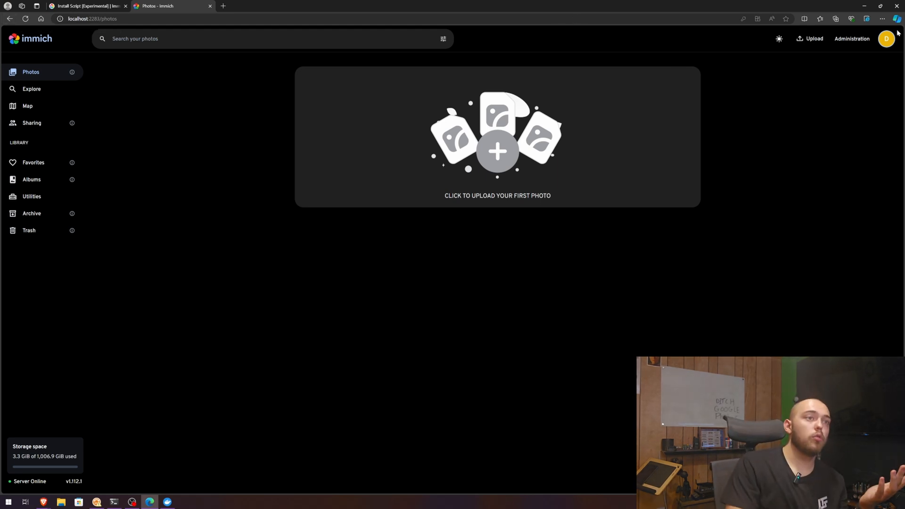
click(886, 38)
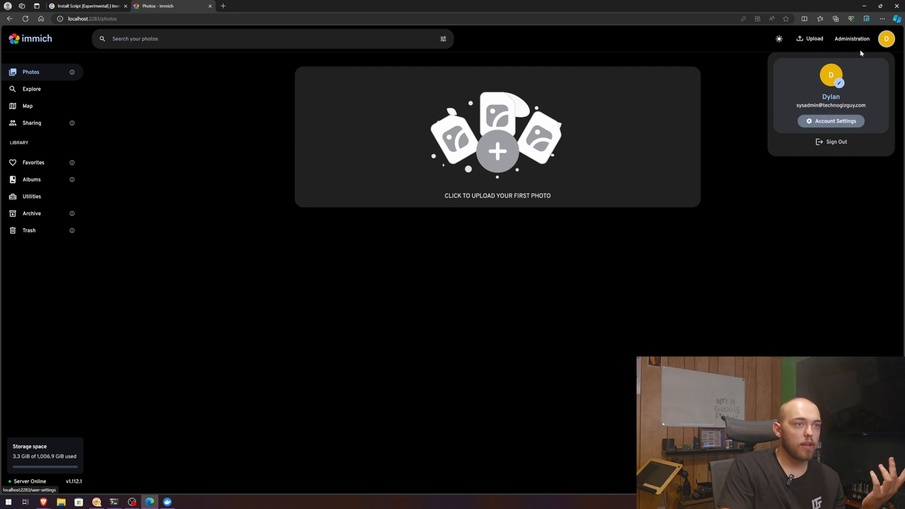
click(850, 38)
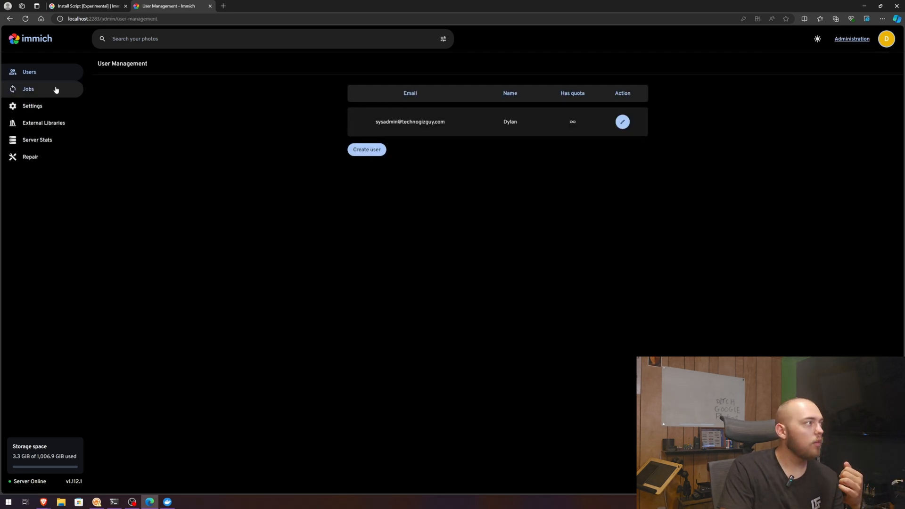
Open the Jobs page and scroll through the idle job queues down to migration.
click(28, 89)
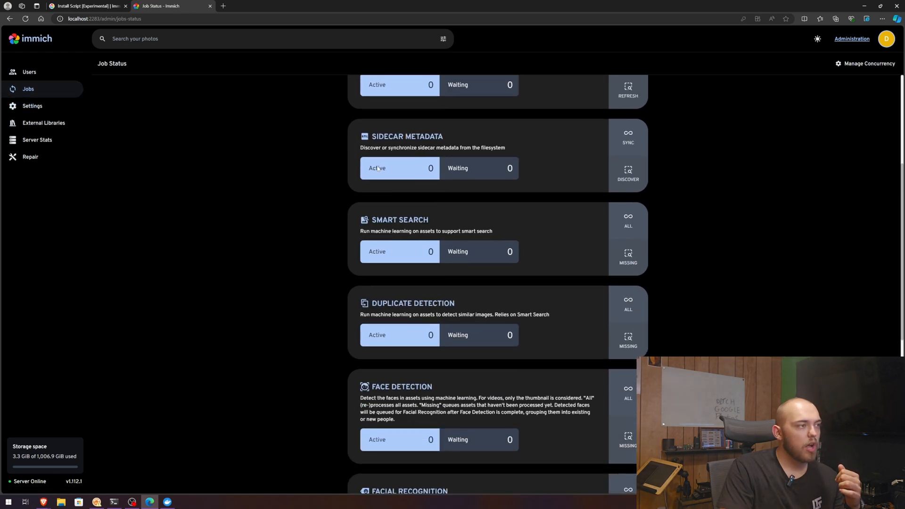
scroll(down, 3)
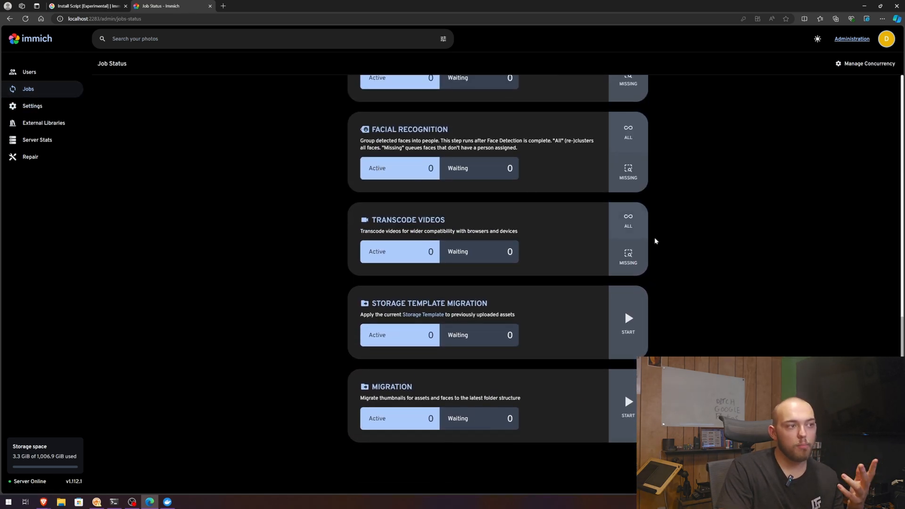
mouse_move(585, 300)
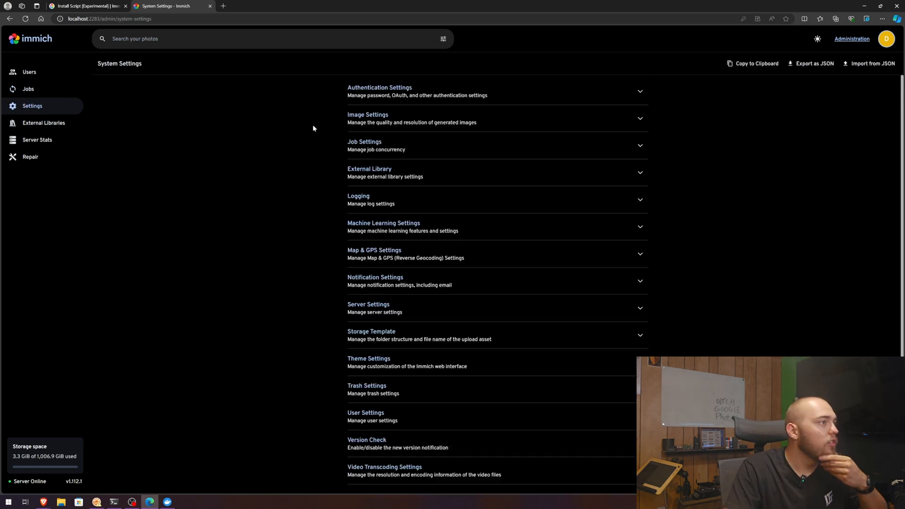
Scroll the System Settings categories from authentication down to video transcoding.
scroll(down, 3)
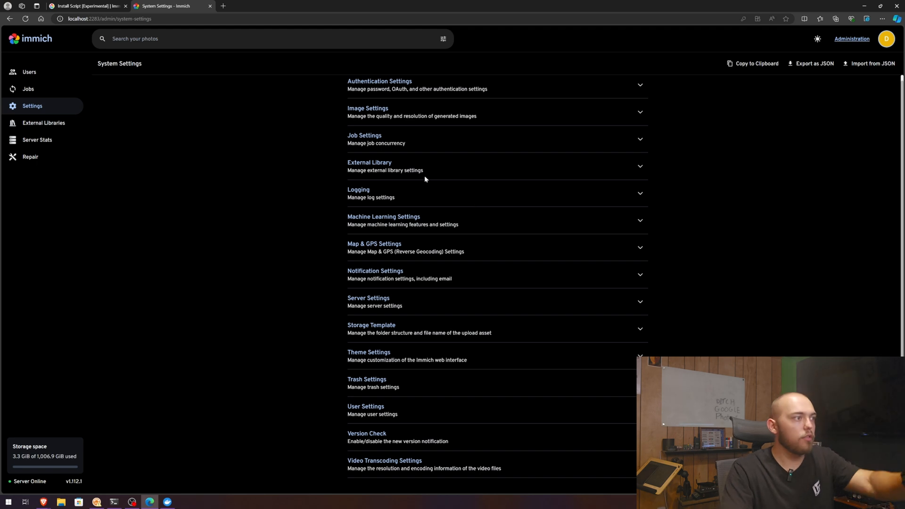
scroll(down, 3)
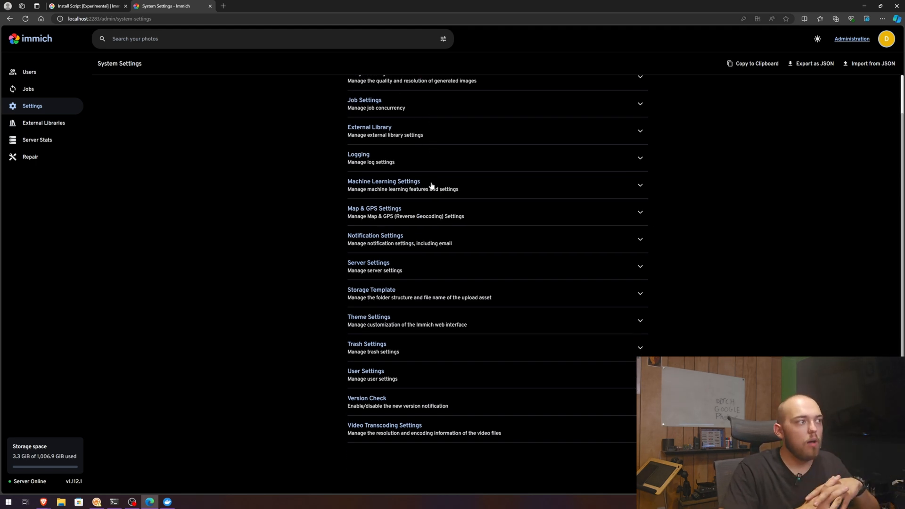
mouse_move(340, 148)
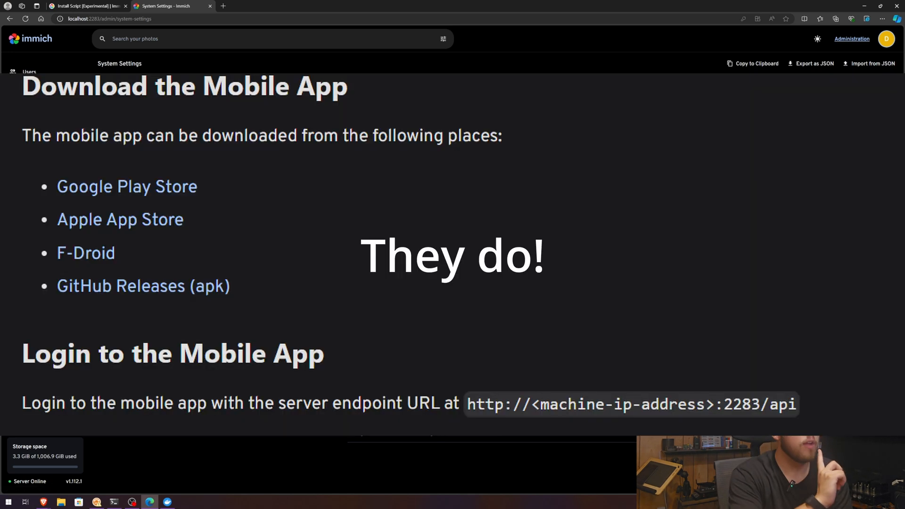
Open External Libraries in the admin sidebar, which lists no libraries yet.
click(43, 123)
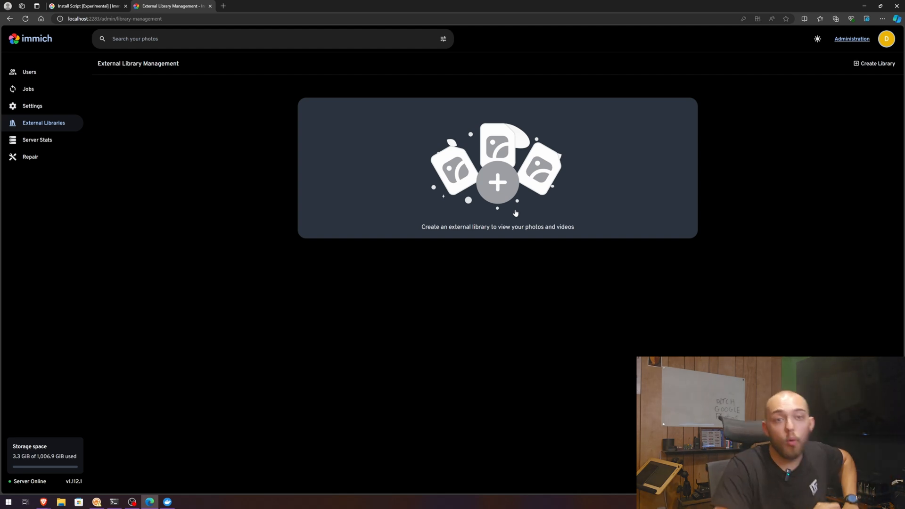
Create a New External Library owned by Dylan.
click(497, 182)
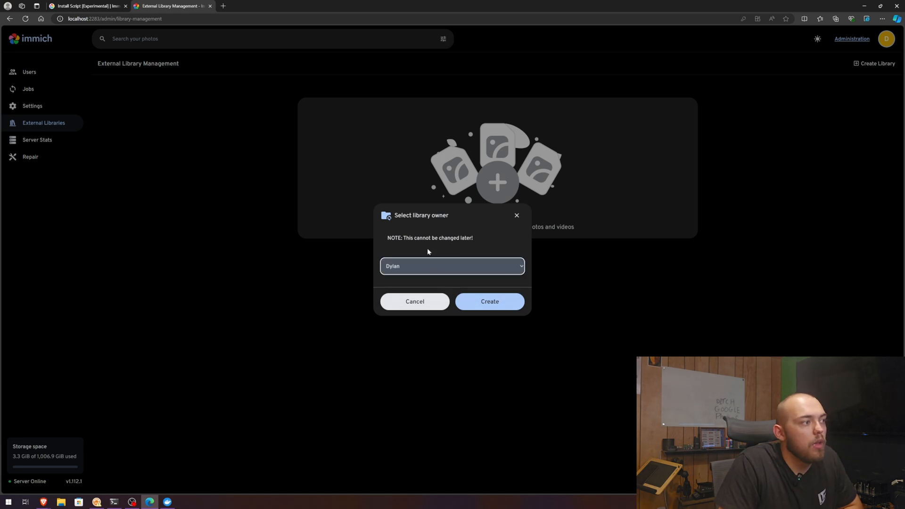
click(452, 266)
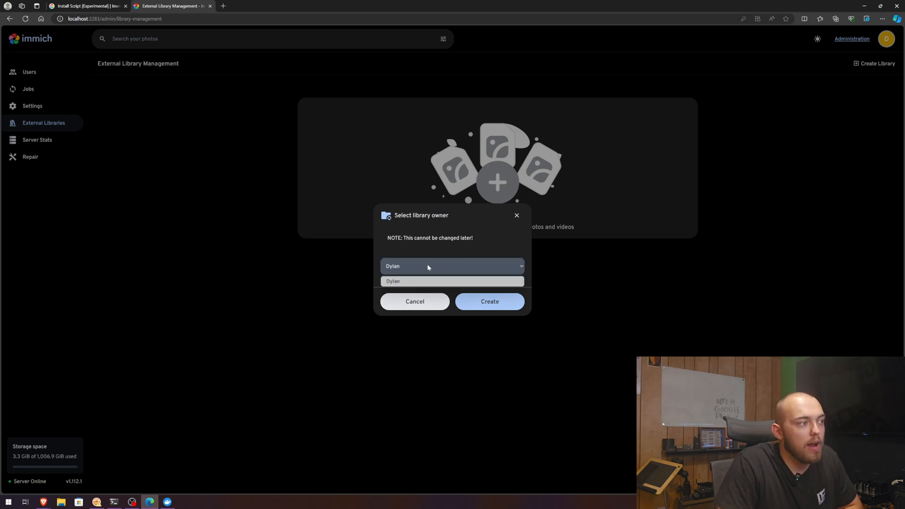
click(488, 300)
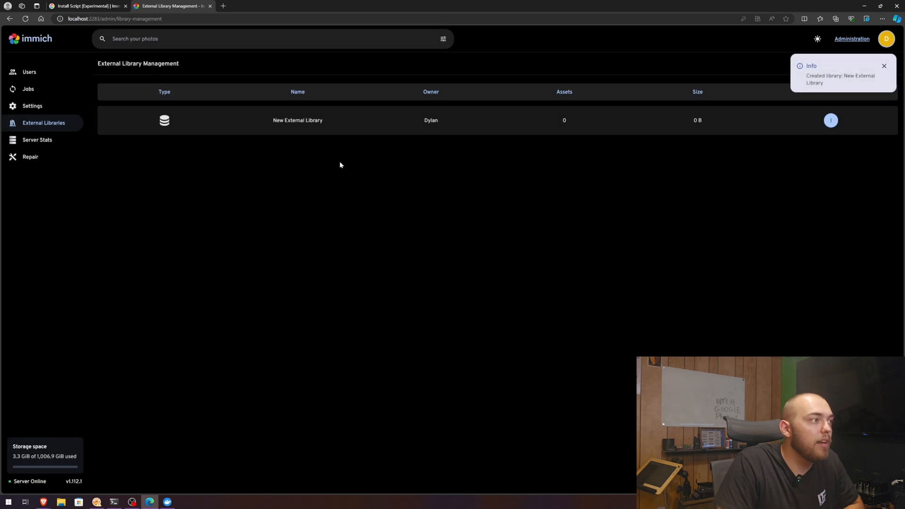
Edit the new library's import paths and begin adding a folder path.
click(830, 120)
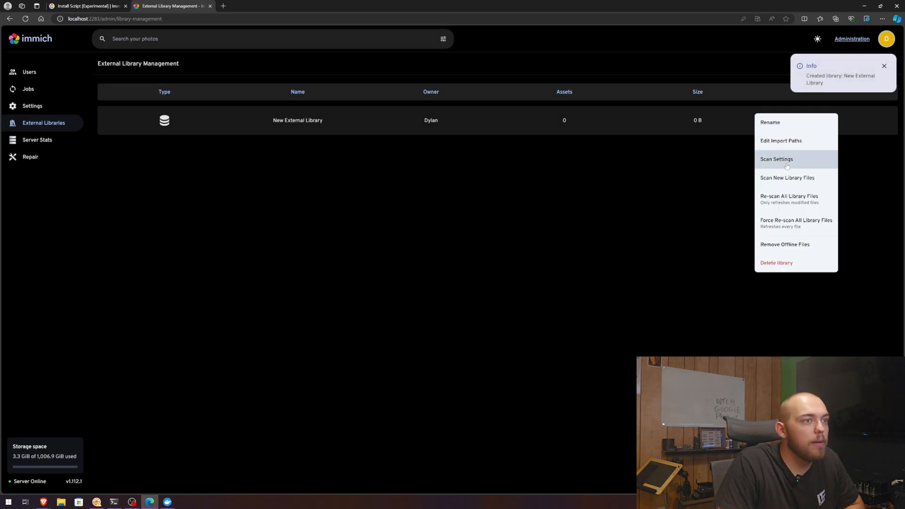
click(780, 141)
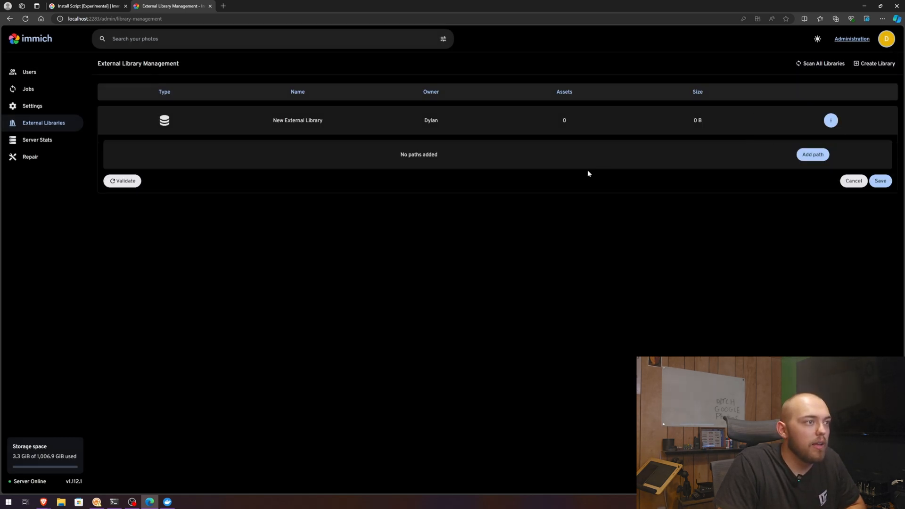
click(812, 154)
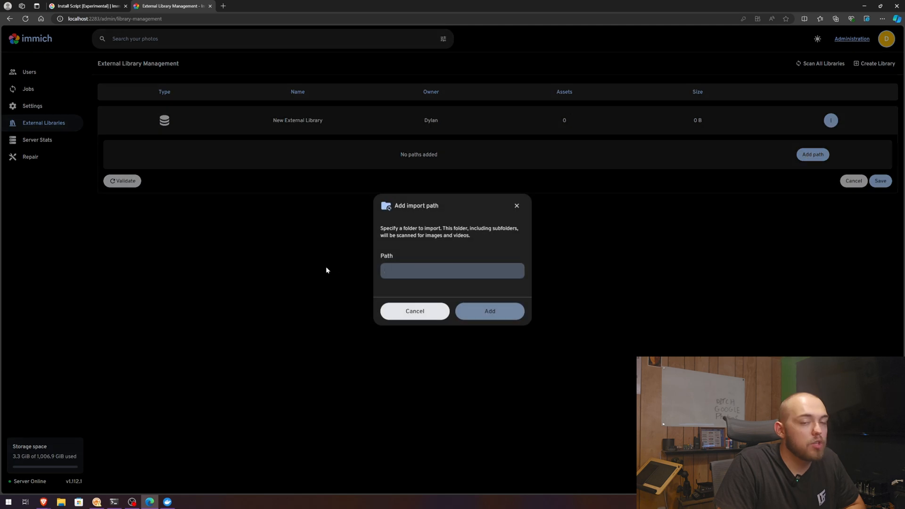
click(452, 271)
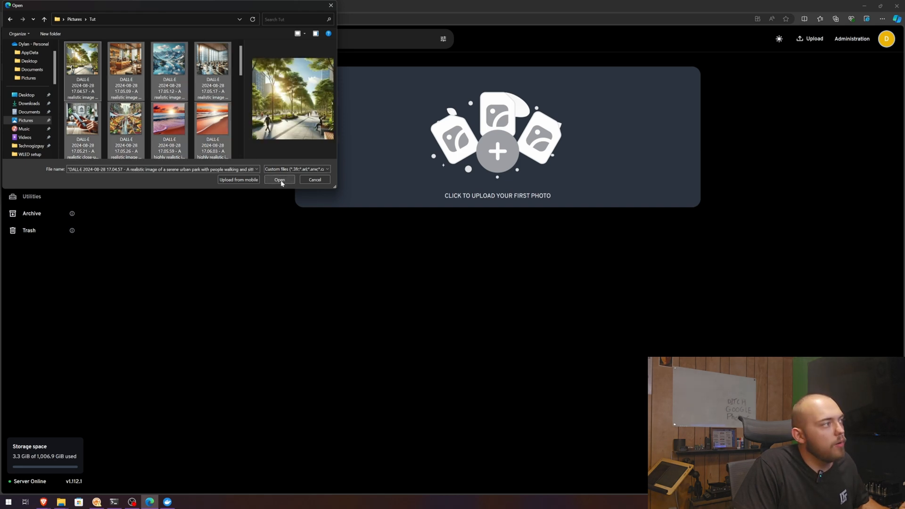
Upload the selected images from Pictures > Tut into the timeline.
click(279, 179)
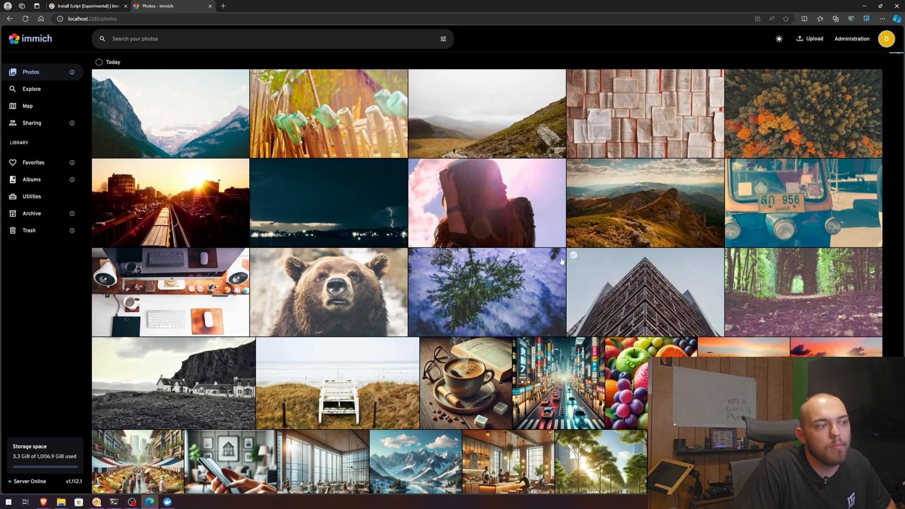
mouse_move(166, 85)
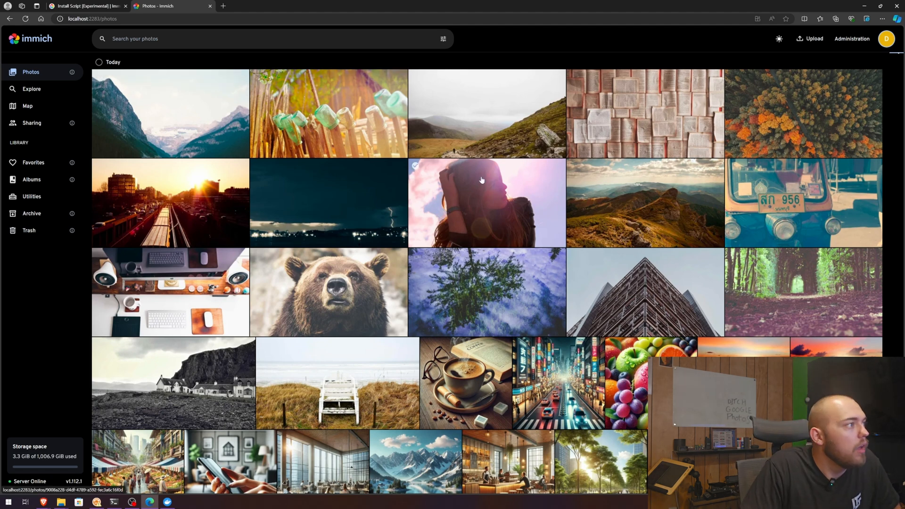
click(257, 165)
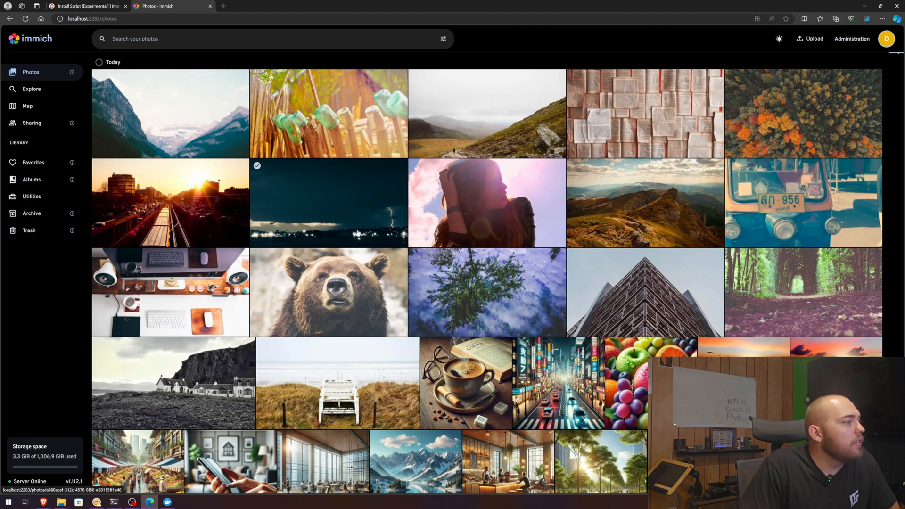
scroll(down, 3)
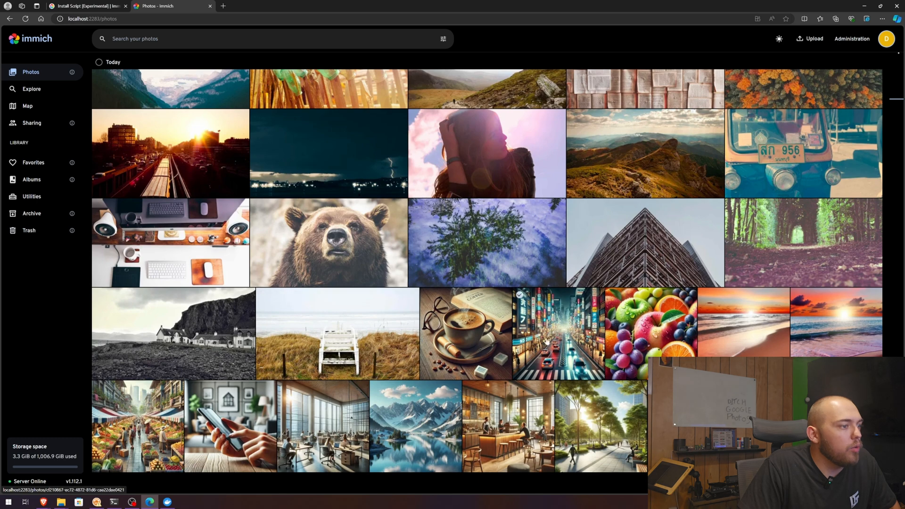
click(486, 153)
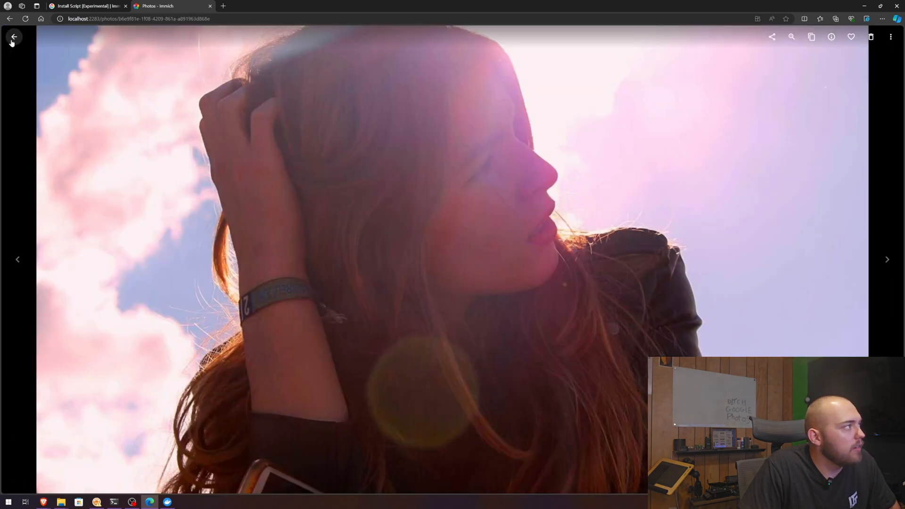
click(14, 37)
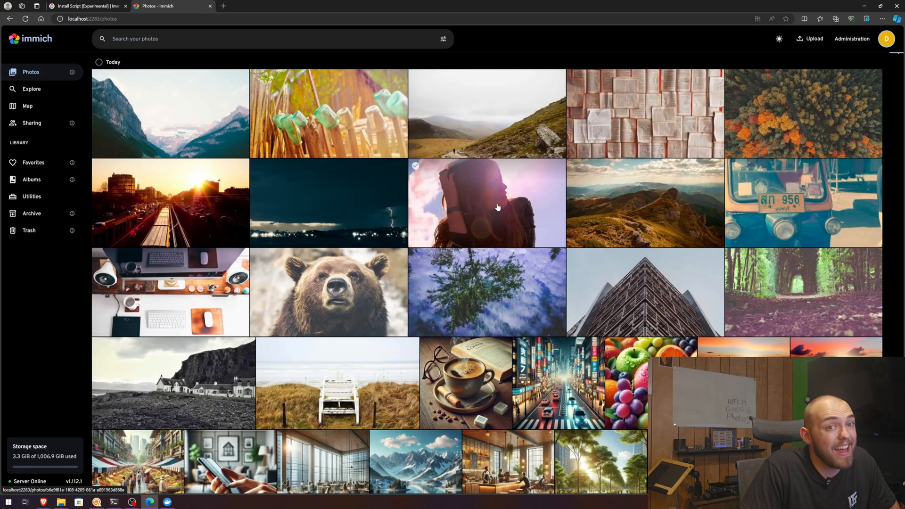
mouse_move(483, 206)
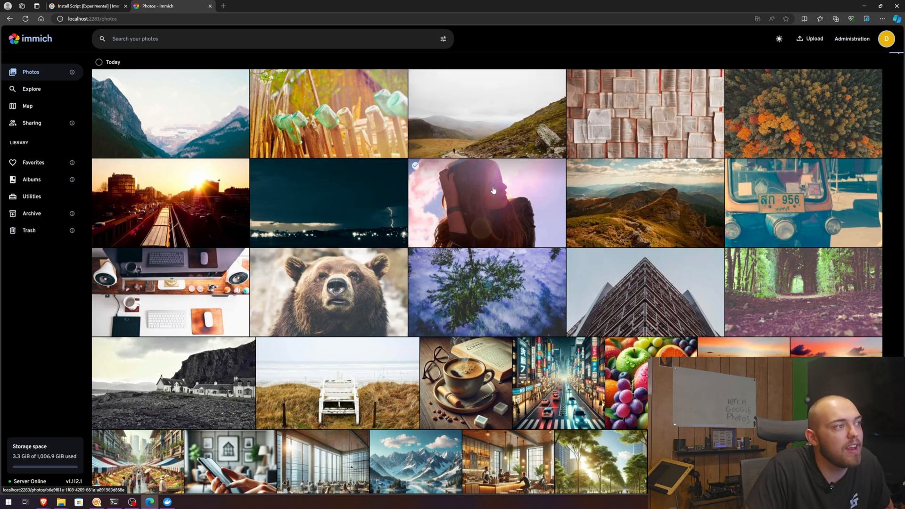
scroll(down, 3)
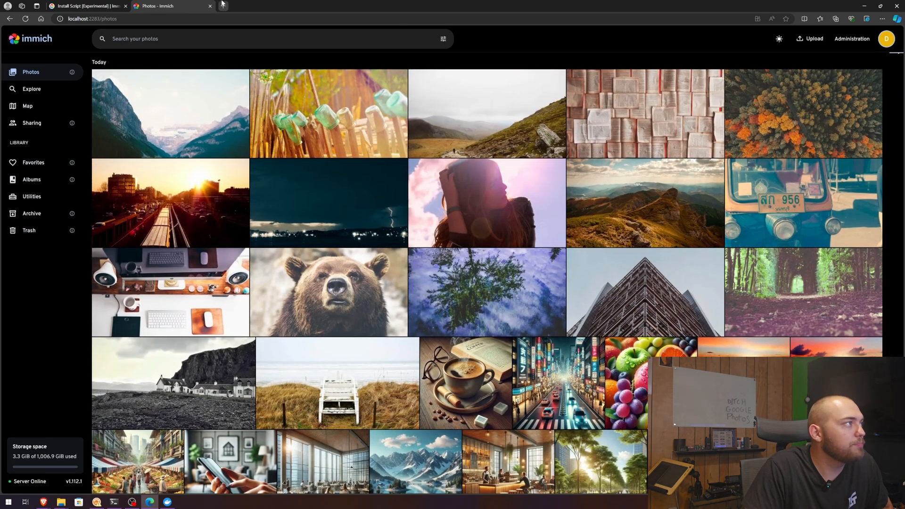
mouse_move(223, 4)
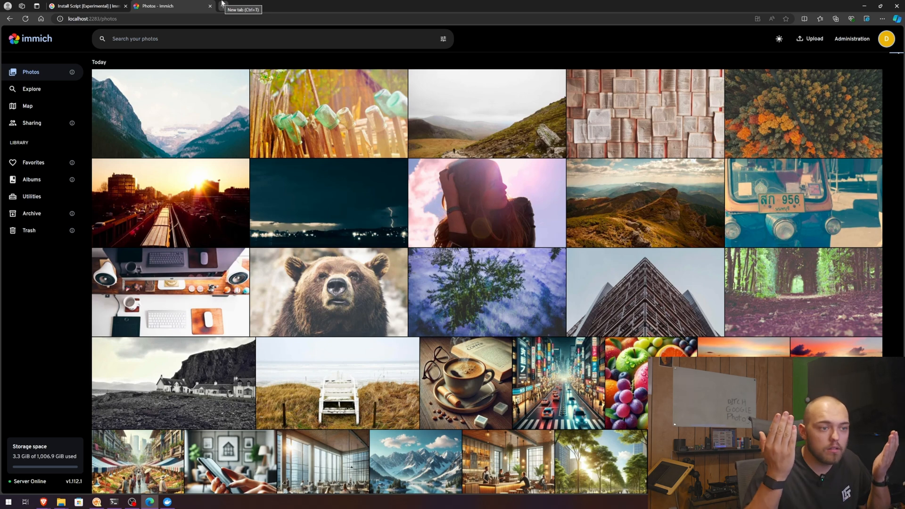
Visit the photo Map, then return to Photos and heart the golden mountain-ridge landscape.
click(27, 106)
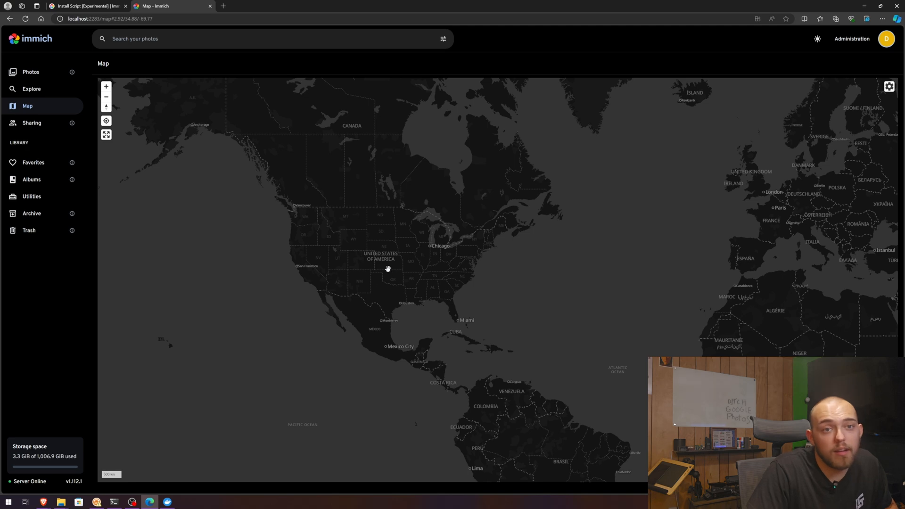
mouse_move(32, 122)
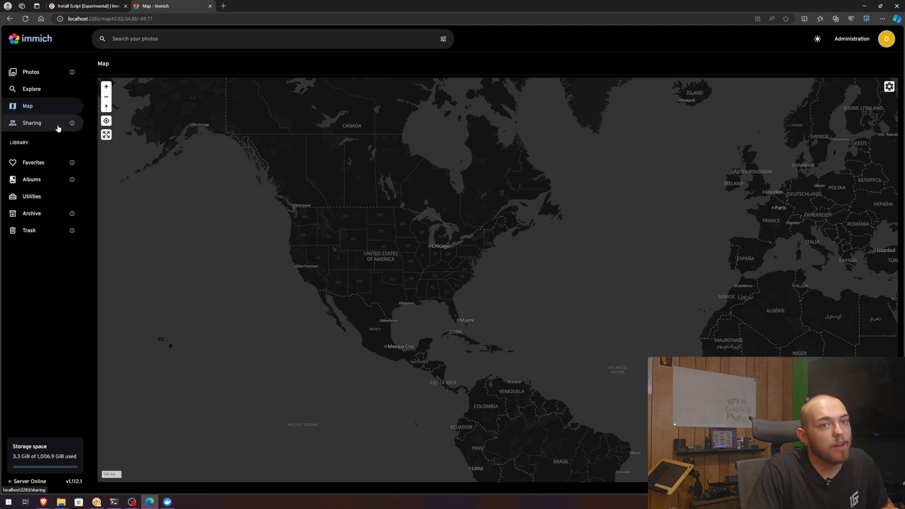
click(30, 72)
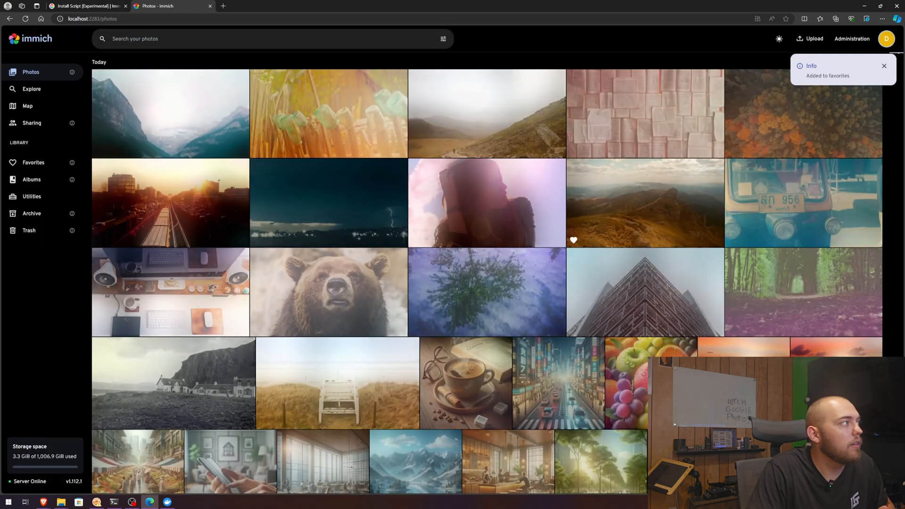
Check Favorites and the empty Albums page, then bring up the add-to-album menu on the timeline.
click(33, 162)
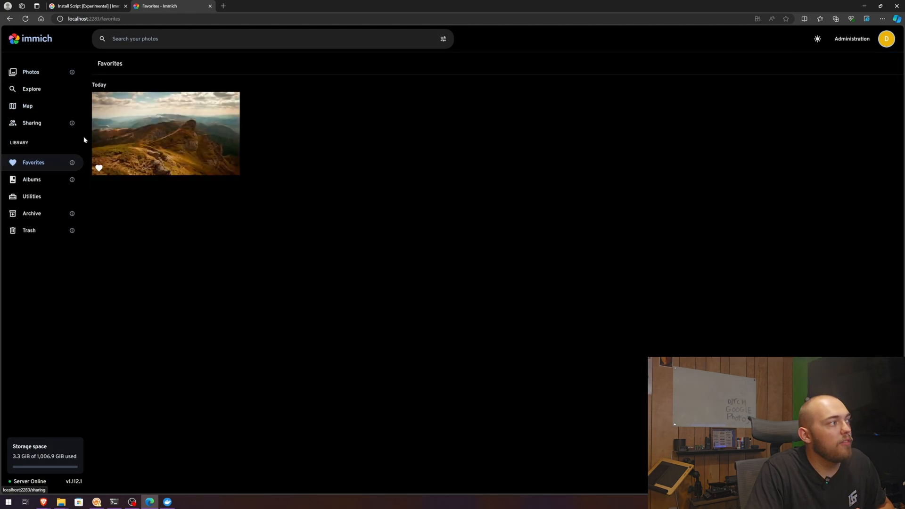
click(32, 180)
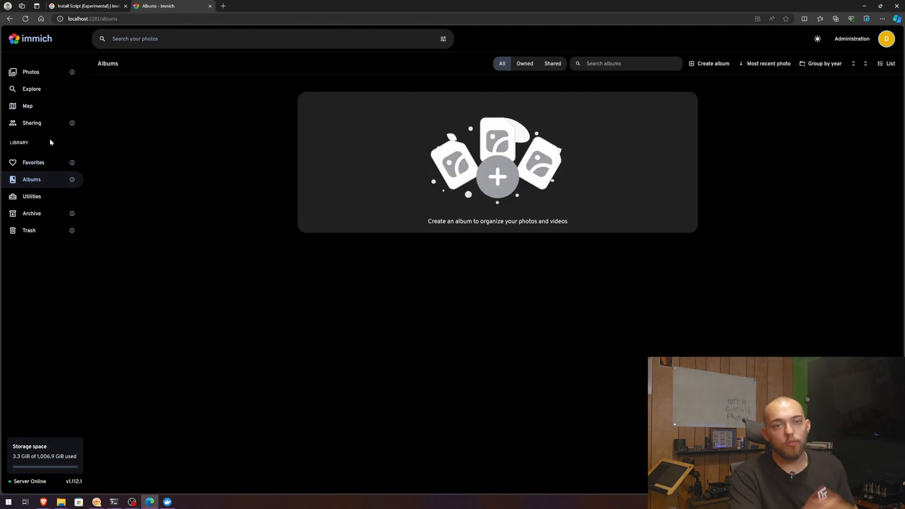
click(30, 72)
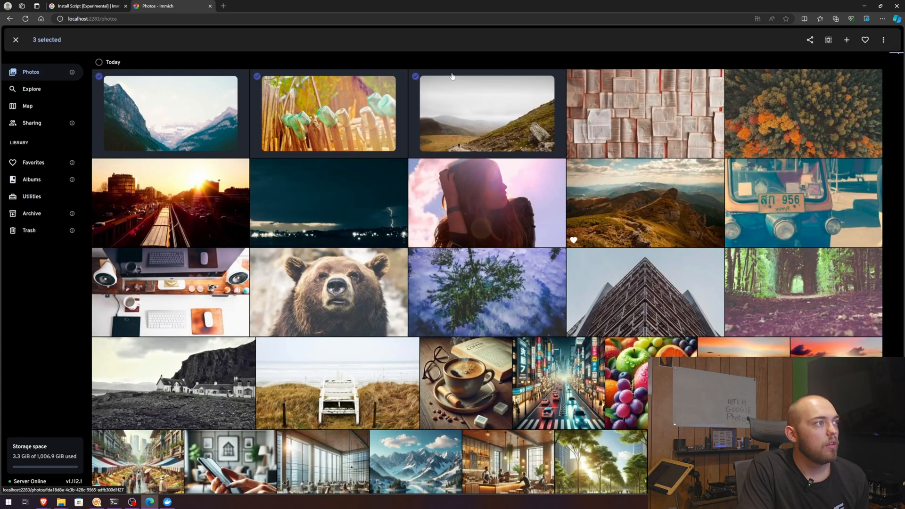
click(847, 39)
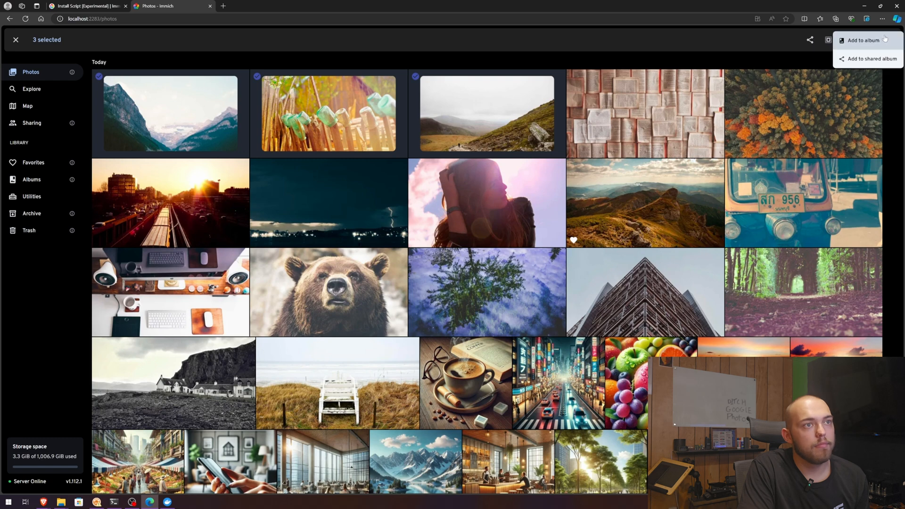
click(827, 40)
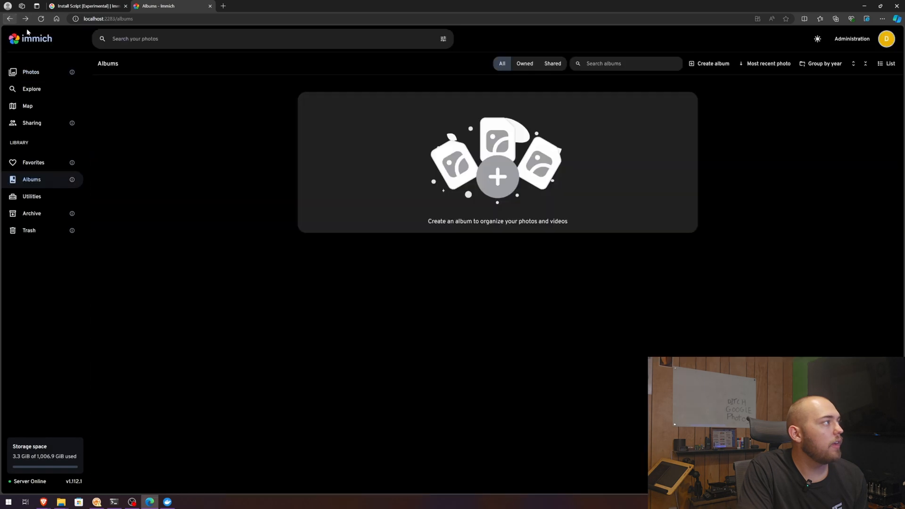
Share the bear photo via a public link described 'The Bear' that expires in 30 minutes.
click(31, 71)
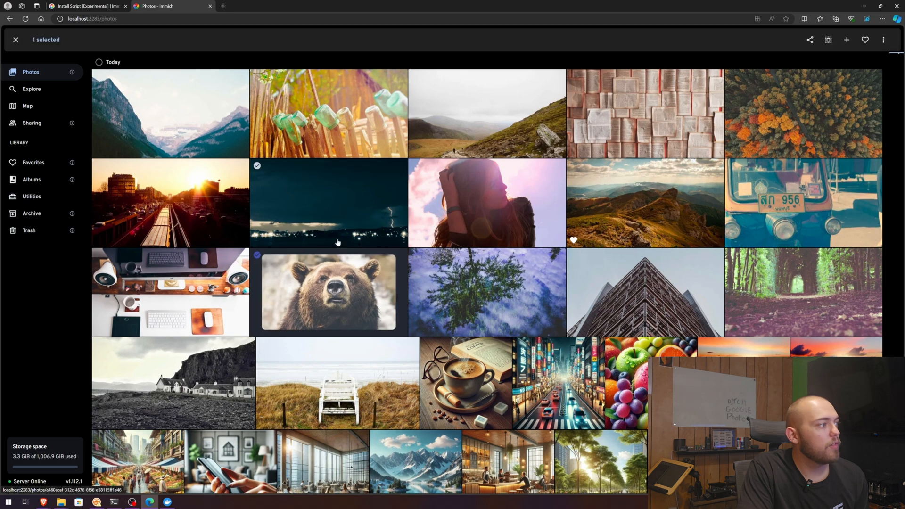
click(809, 40)
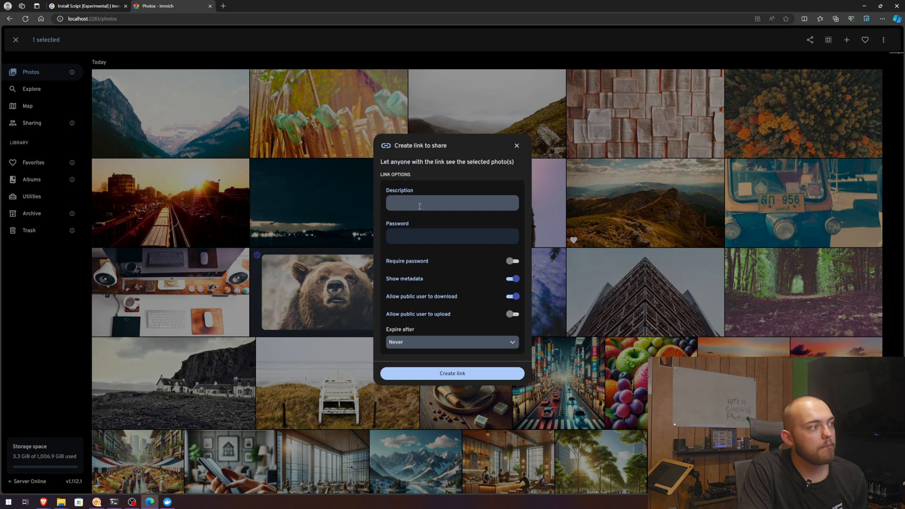
mouse_move(465, 192)
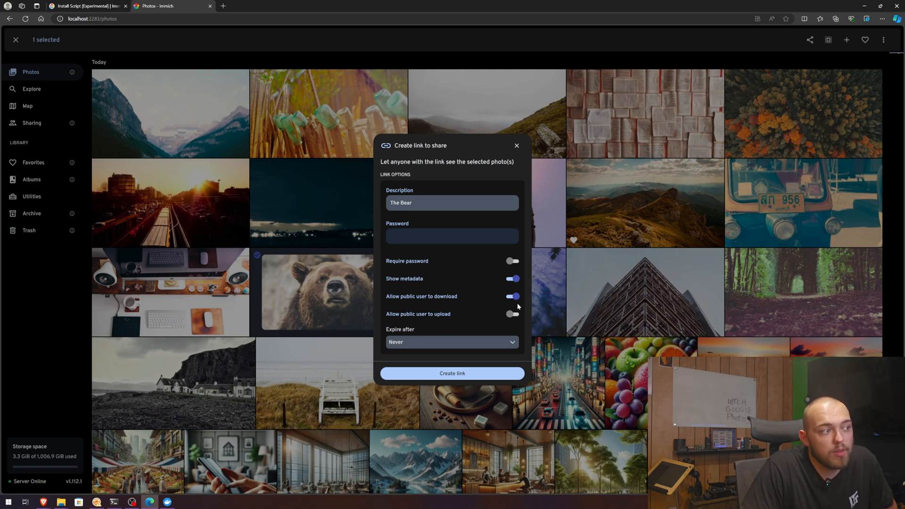
click(451, 342)
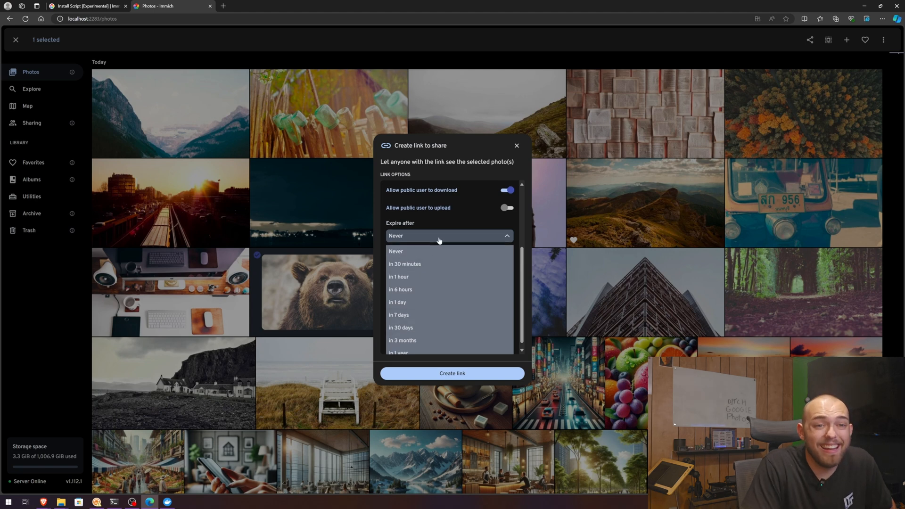
click(404, 264)
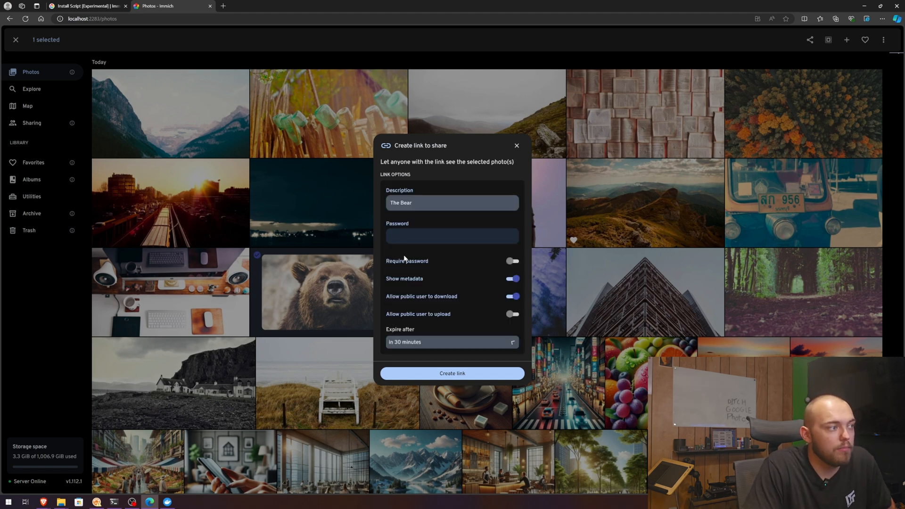
click(452, 373)
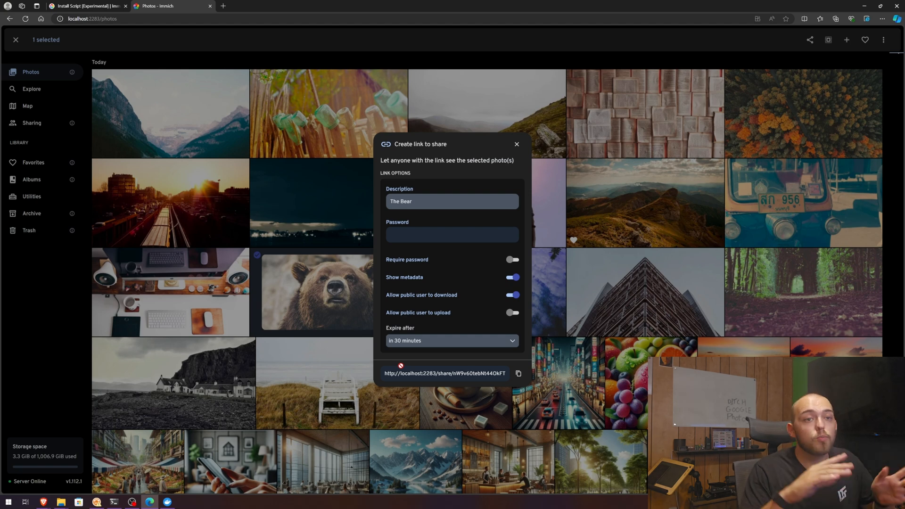
double_click(413, 373)
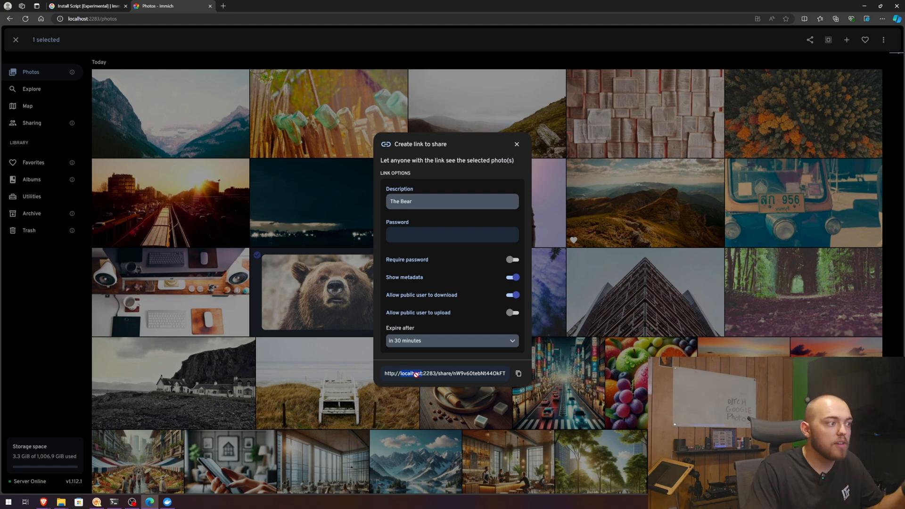
Load the share URL in a new tab and open the bear photo on the Public Share page.
click(518, 373)
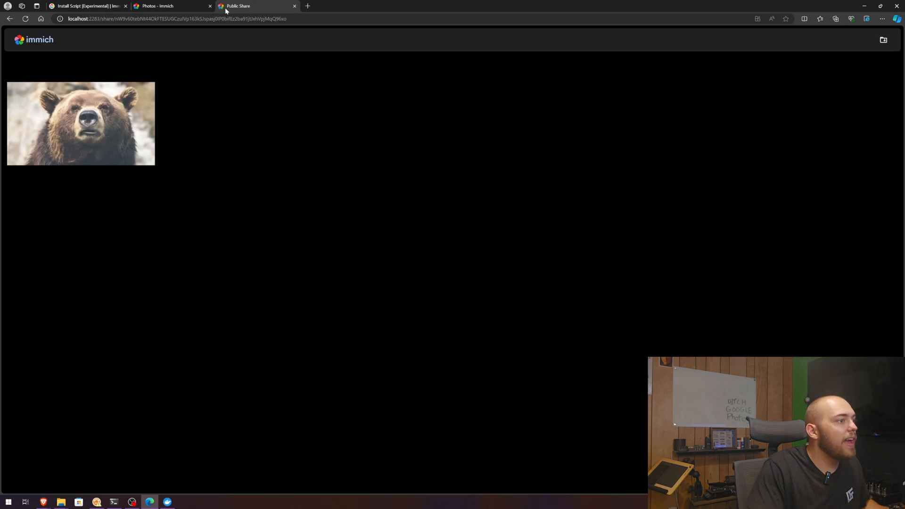
mouse_move(471, 69)
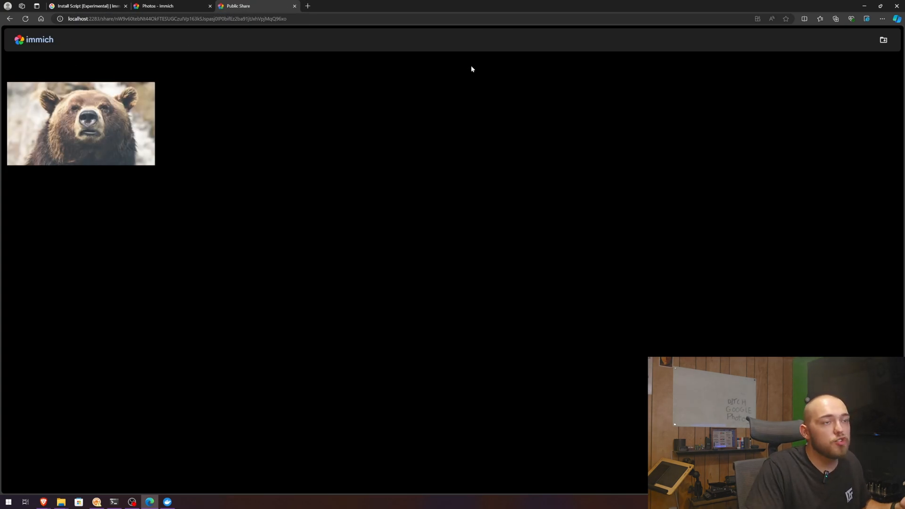
right_click(81, 123)
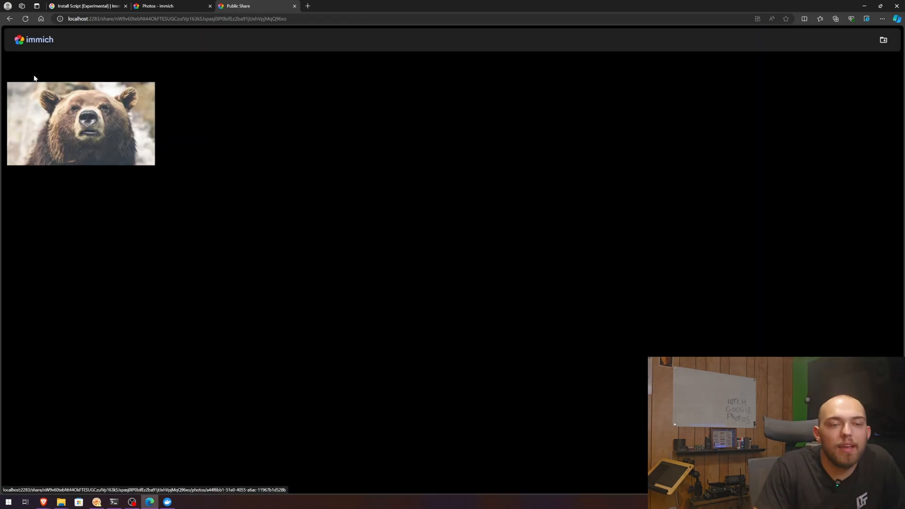
click(81, 124)
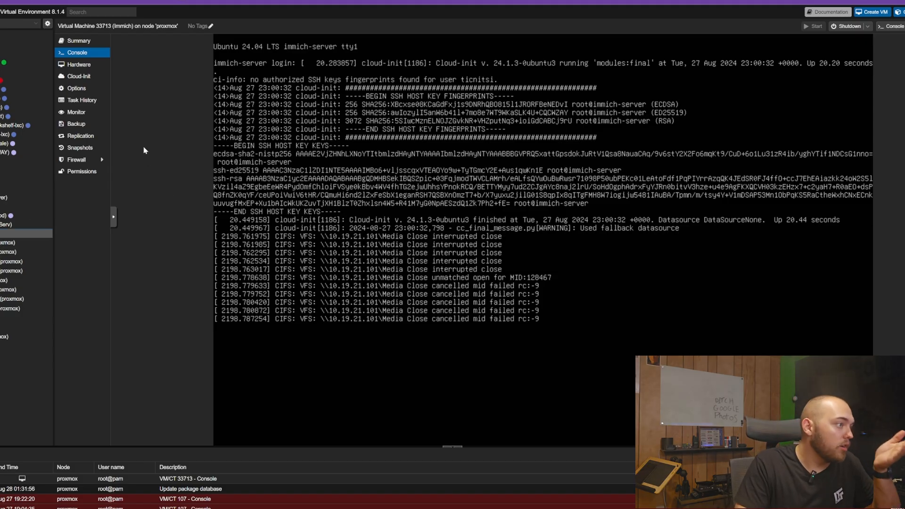
Inspect the Immich VM's Hardware settings, then view its Summary with CPU and memory graphs.
click(79, 64)
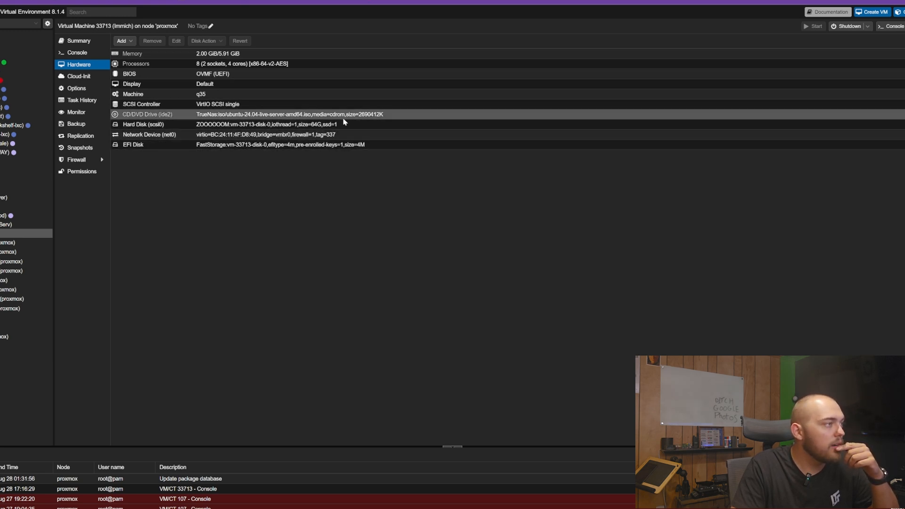
click(260, 124)
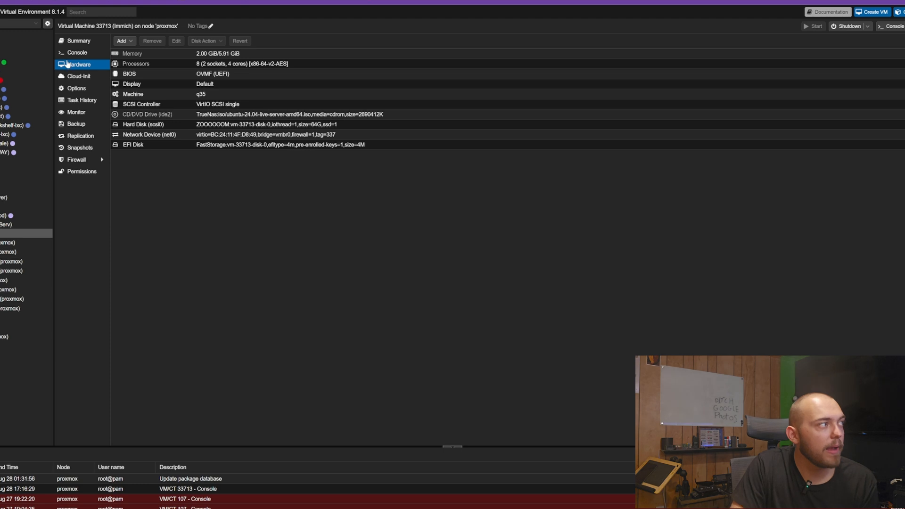
click(80, 40)
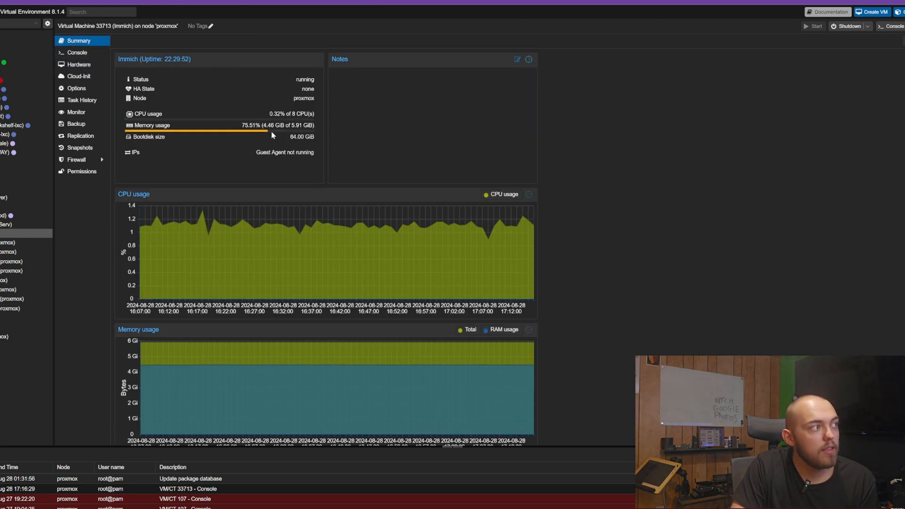
mouse_move(251, 142)
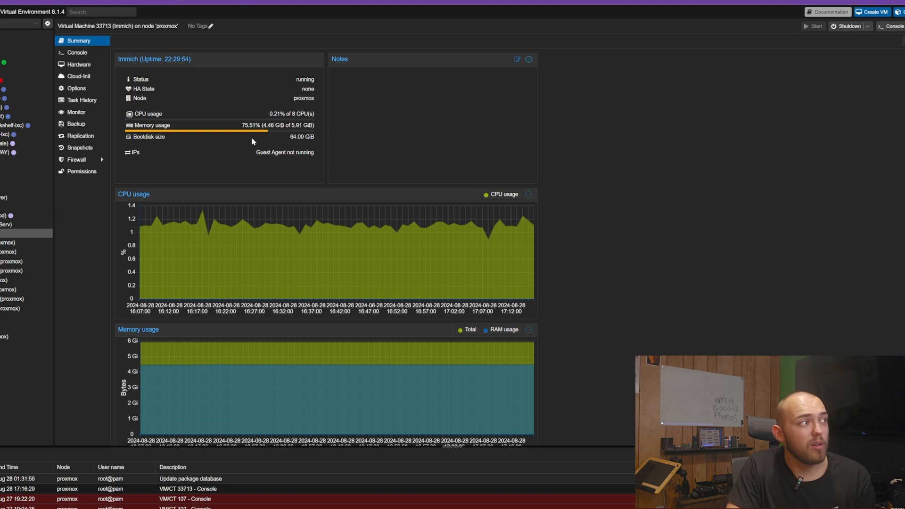